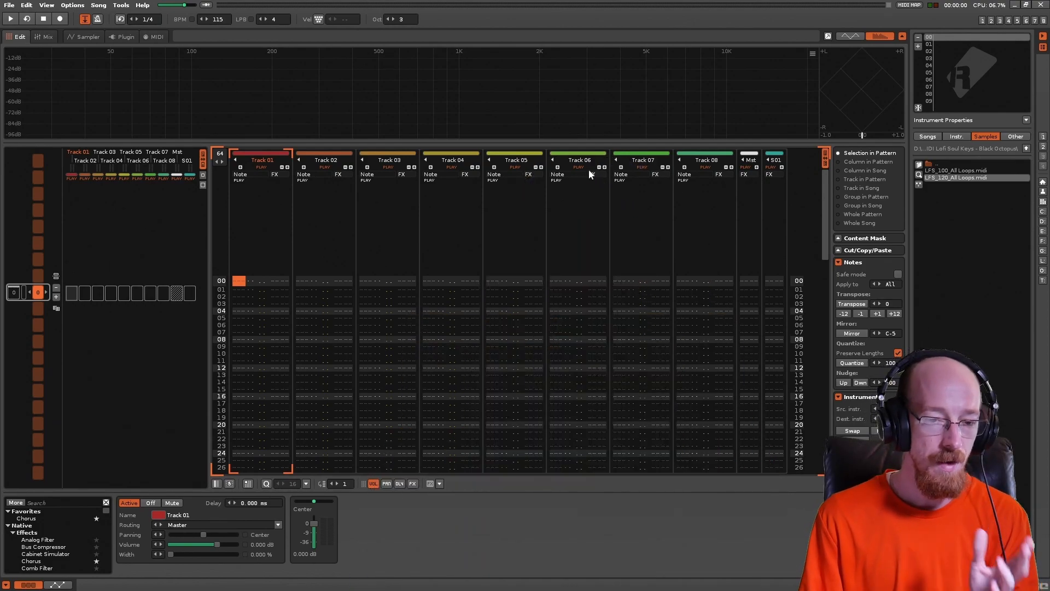
mouse_move(965, 189)
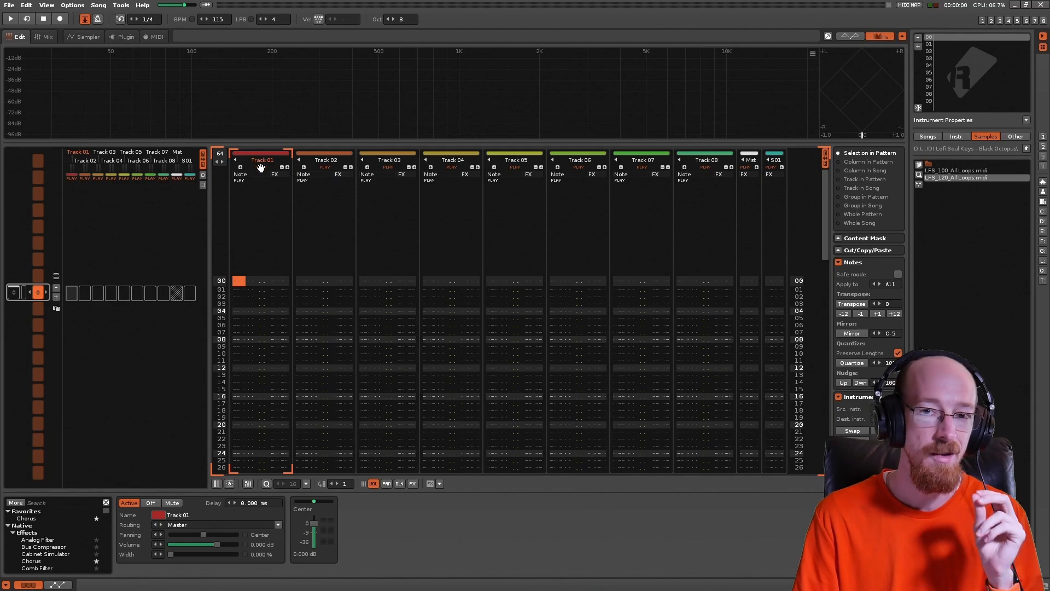
mouse_move(261, 393)
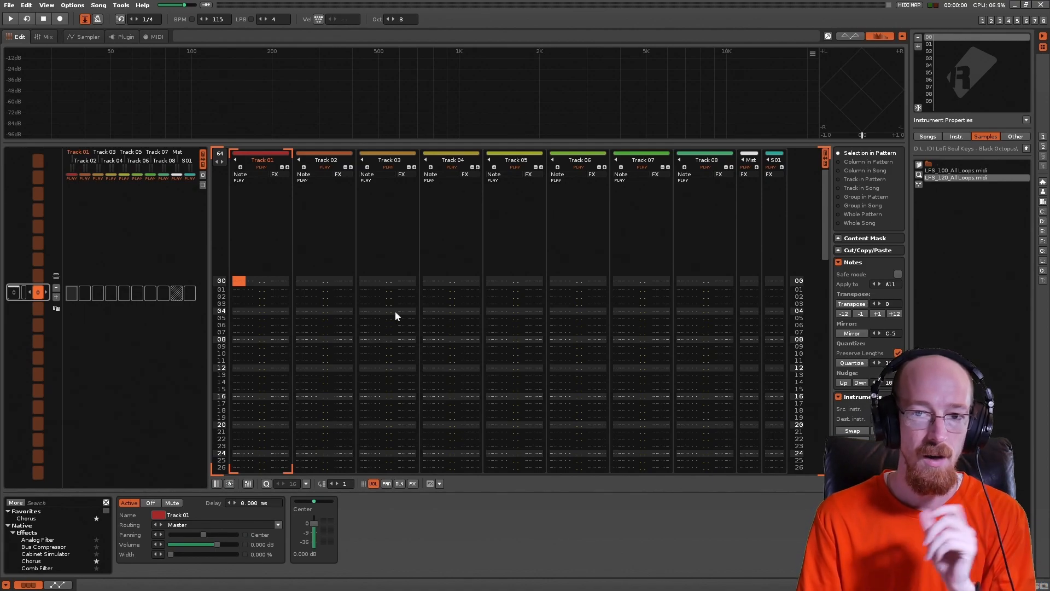
mouse_move(918, 186)
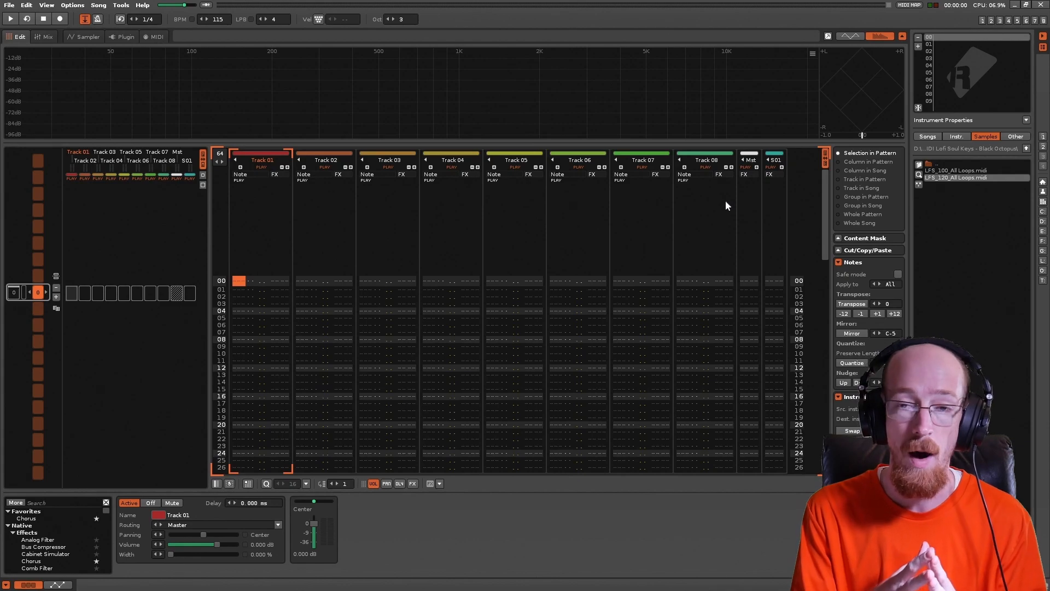
Import the LFS_120_All Loops MIDI from the Disk Browser, creating the KEYS track and its patterns
left_click(514, 281)
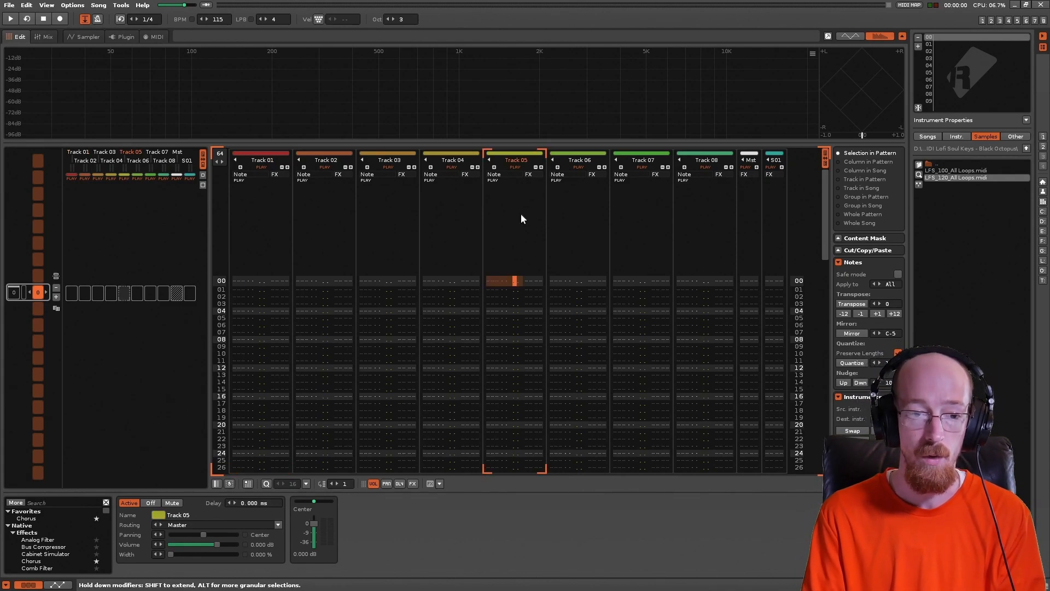
left_click(260, 160)
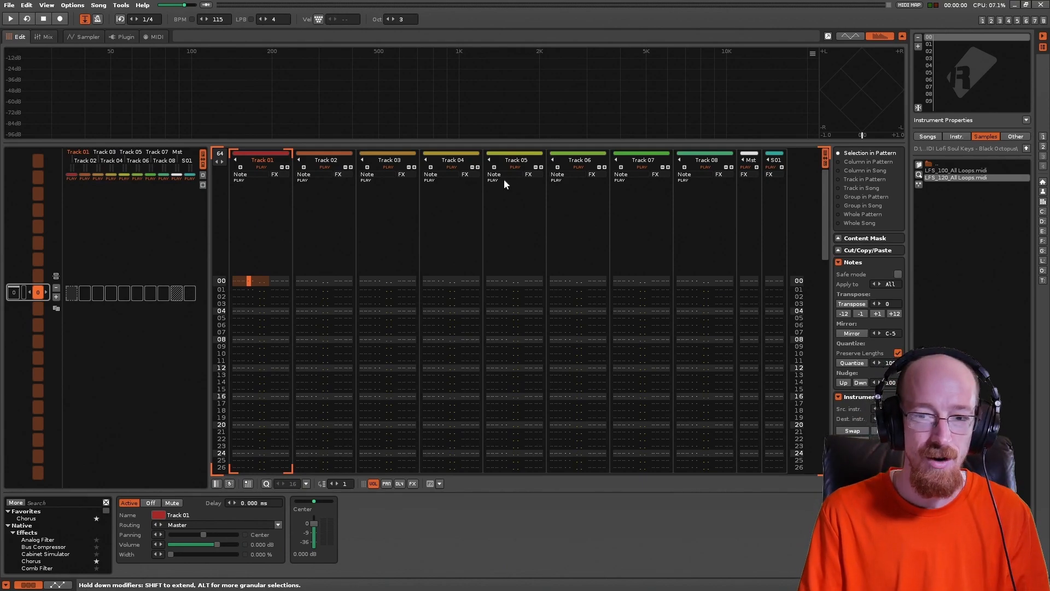
mouse_move(272, 215)
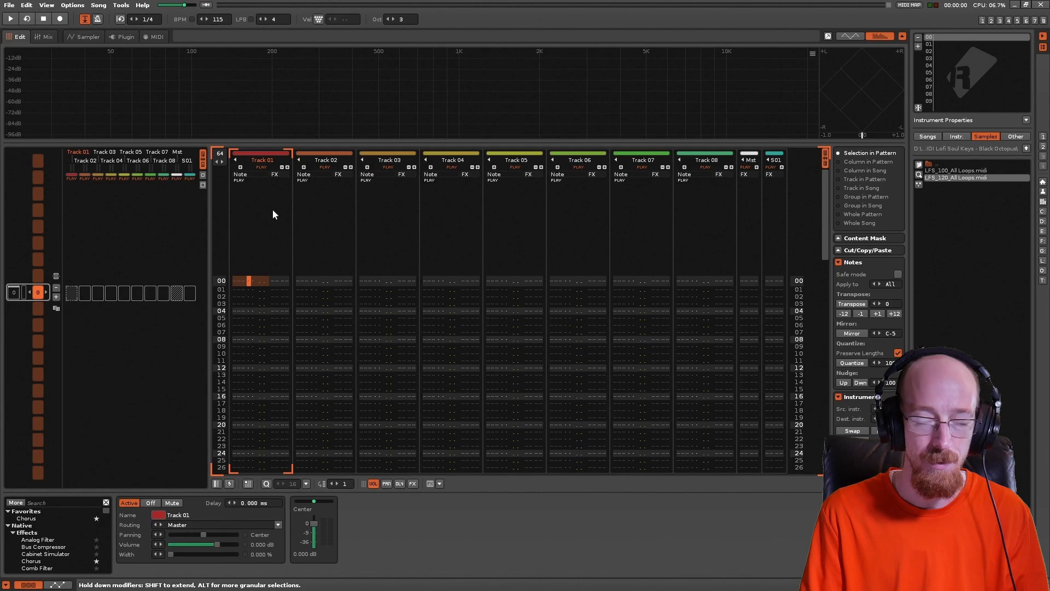
mouse_move(948, 55)
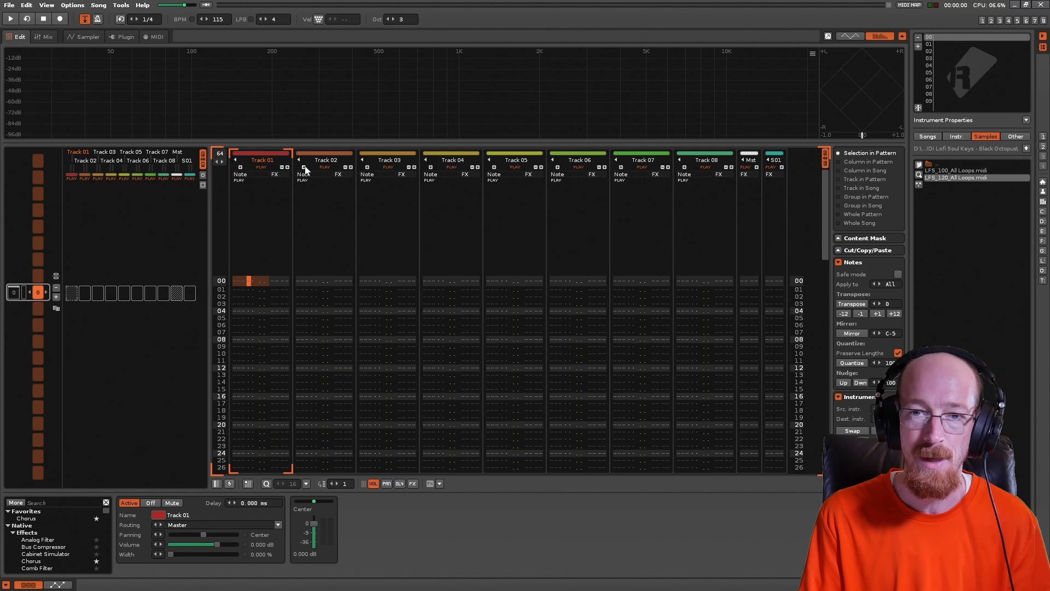
mouse_move(311, 237)
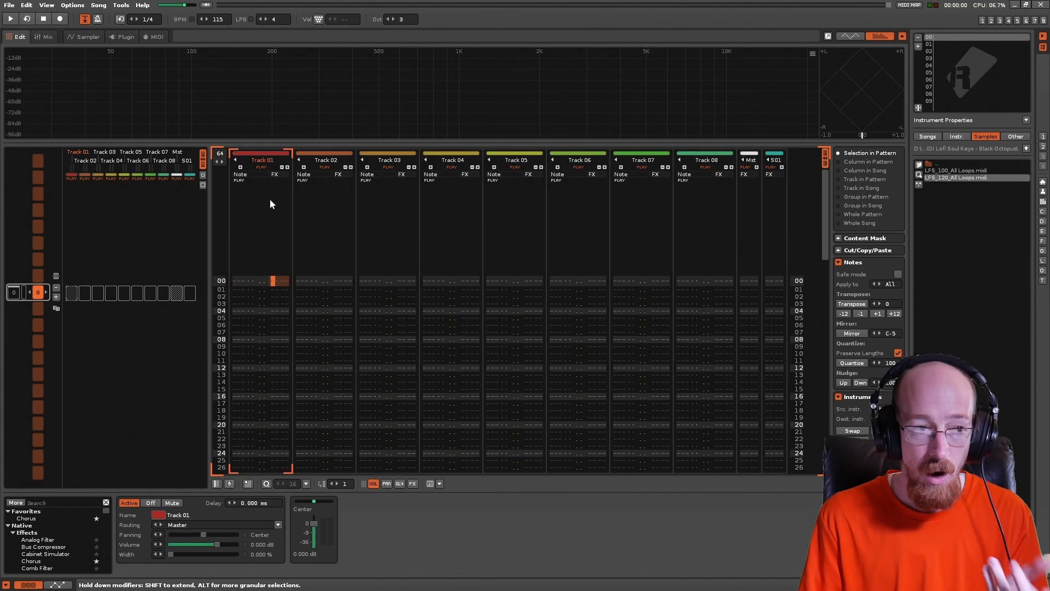
left_click(25, 5)
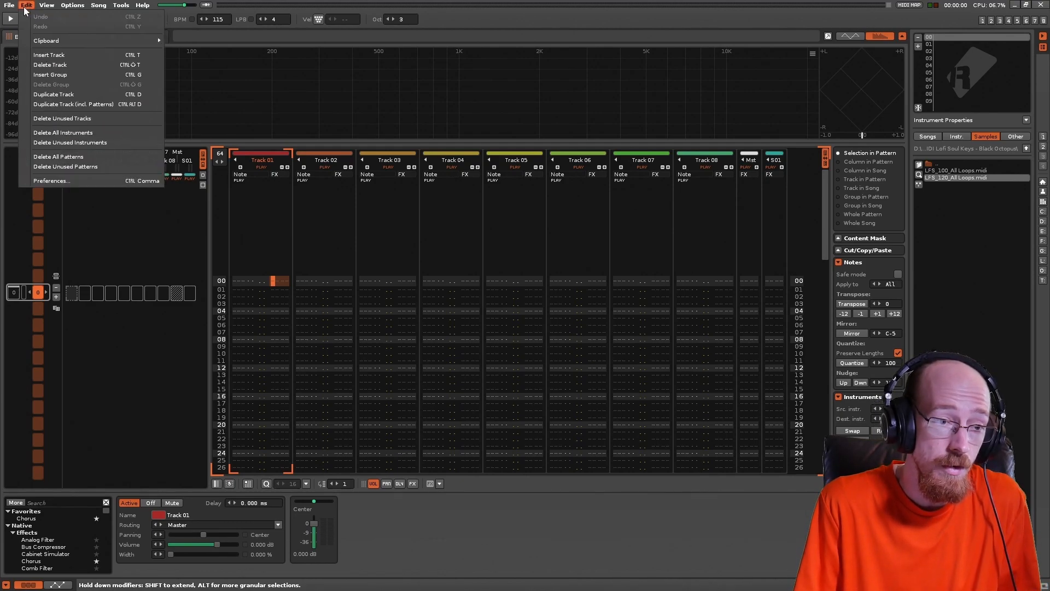
left_click(261, 240)
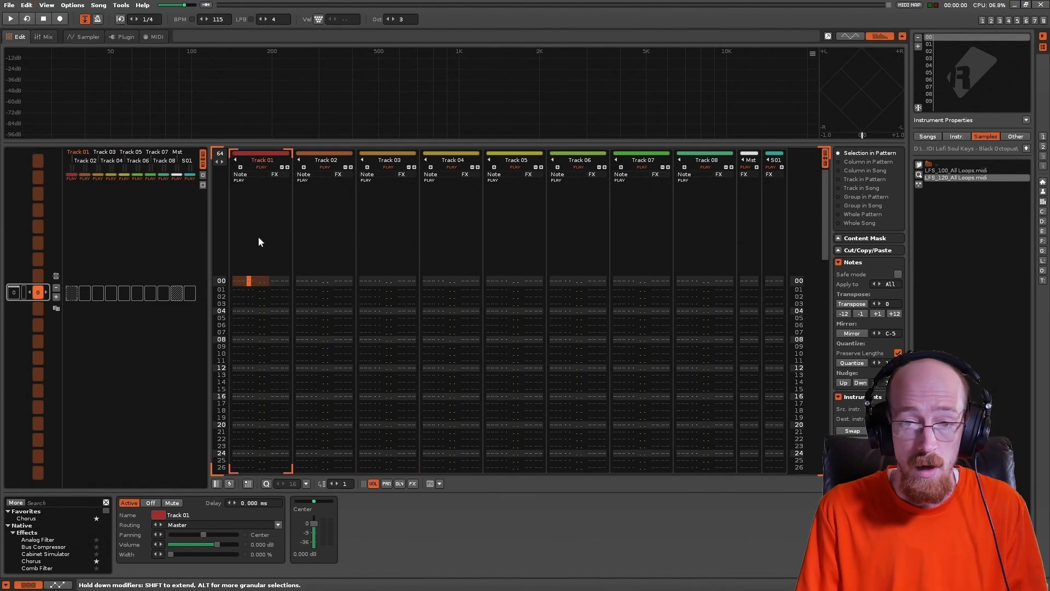
mouse_move(565, 191)
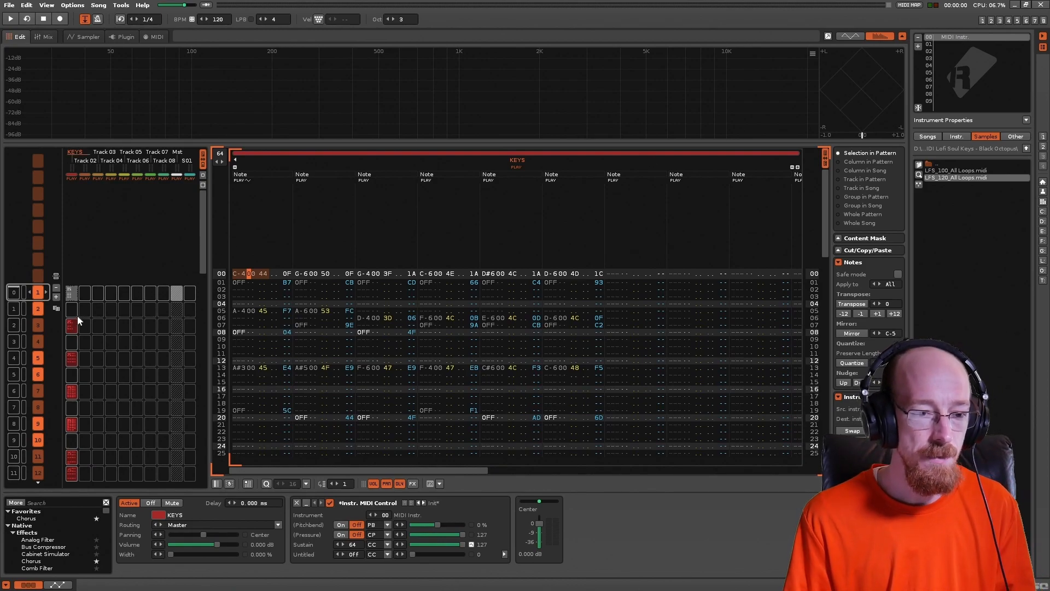
left_click(897, 353)
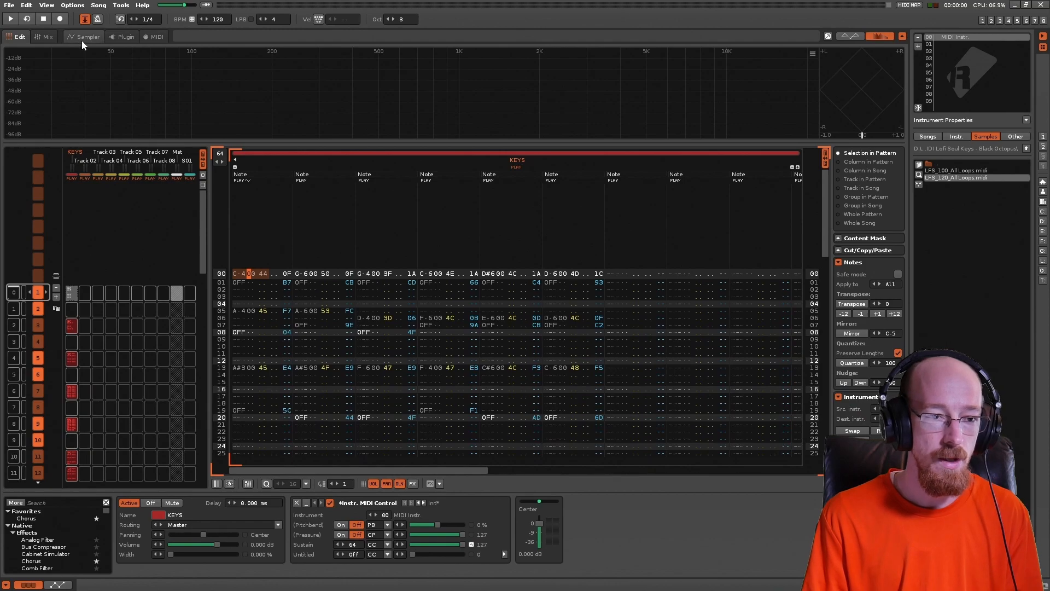
Load Phase Plant as the KEYS instrument via a 'Phase' search and choose the Analog FM preset
left_click(124, 36)
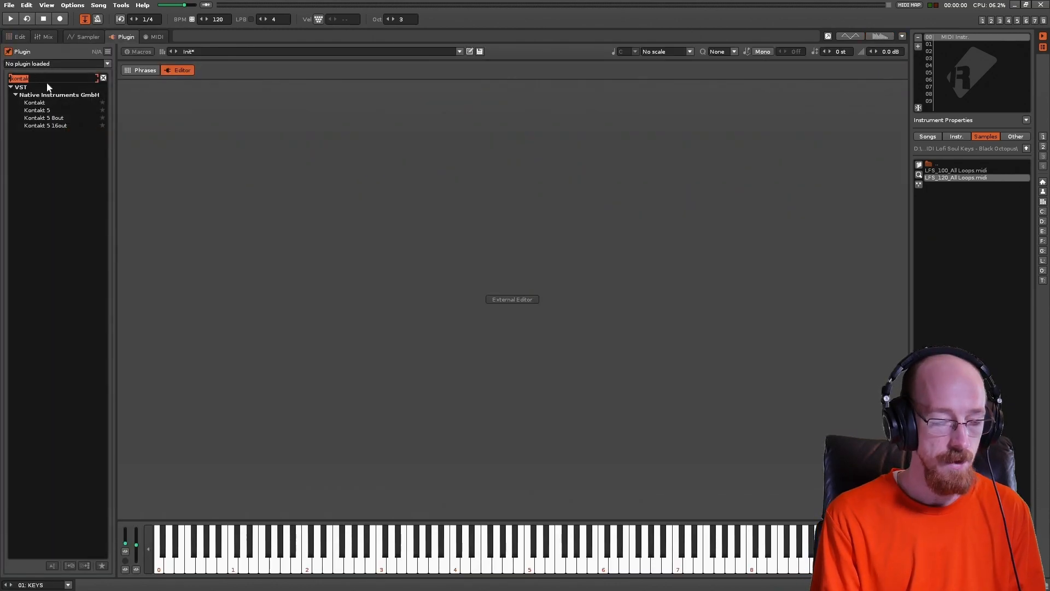
type("Phase")
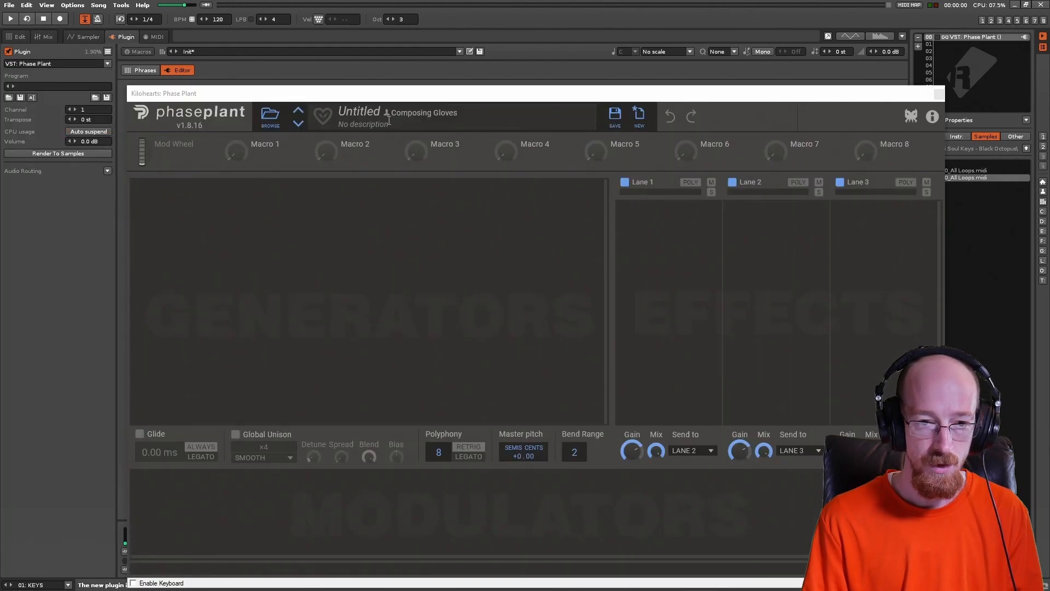
left_click(297, 126)
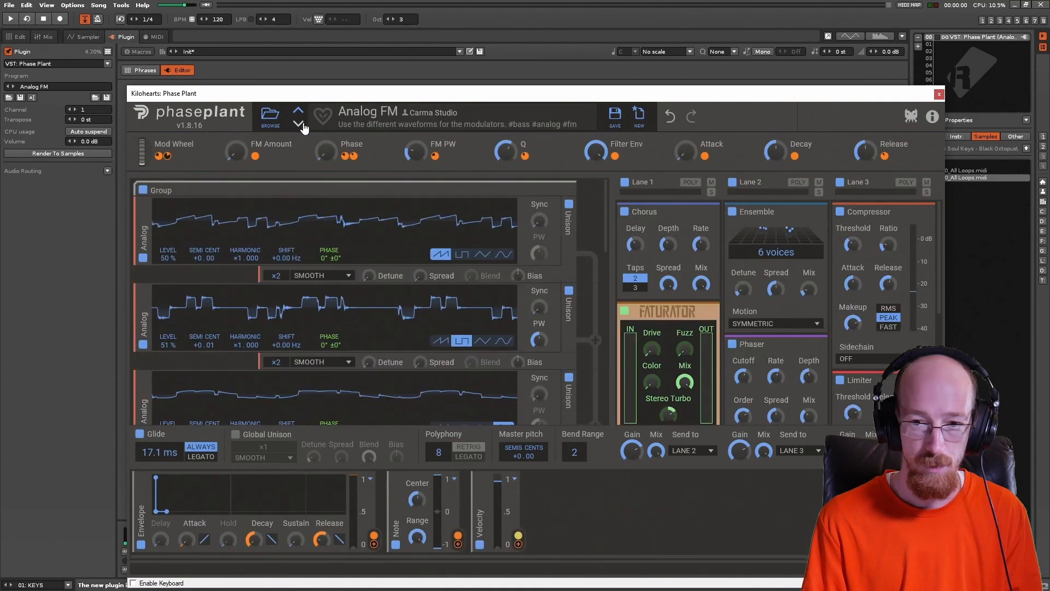
left_click(939, 94)
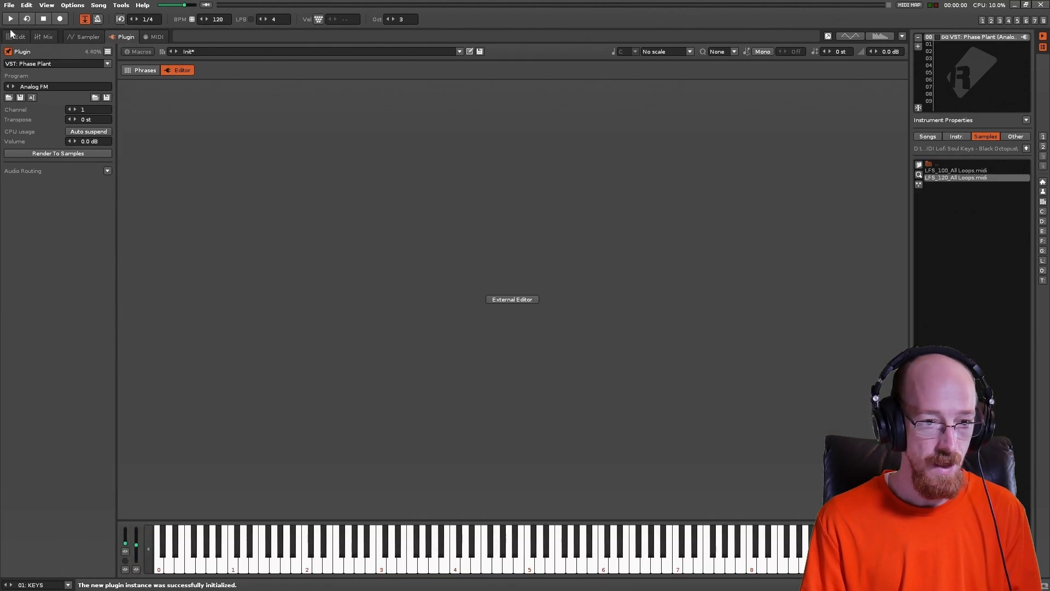
Play the KEYS patterns and audition another Phase Plant preset, then close its editor
left_click(14, 36)
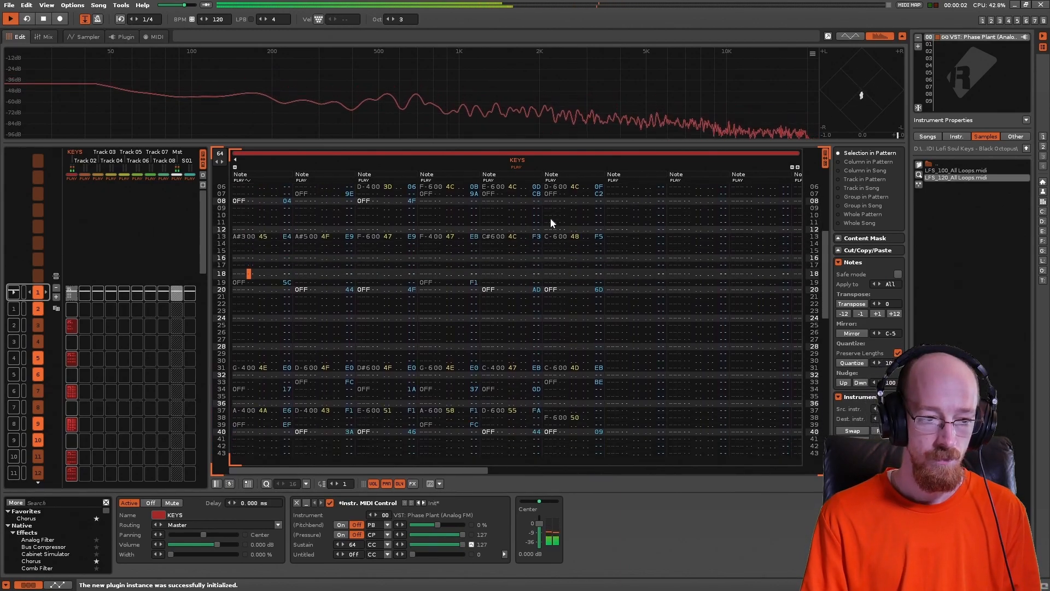
scroll("down", 3)
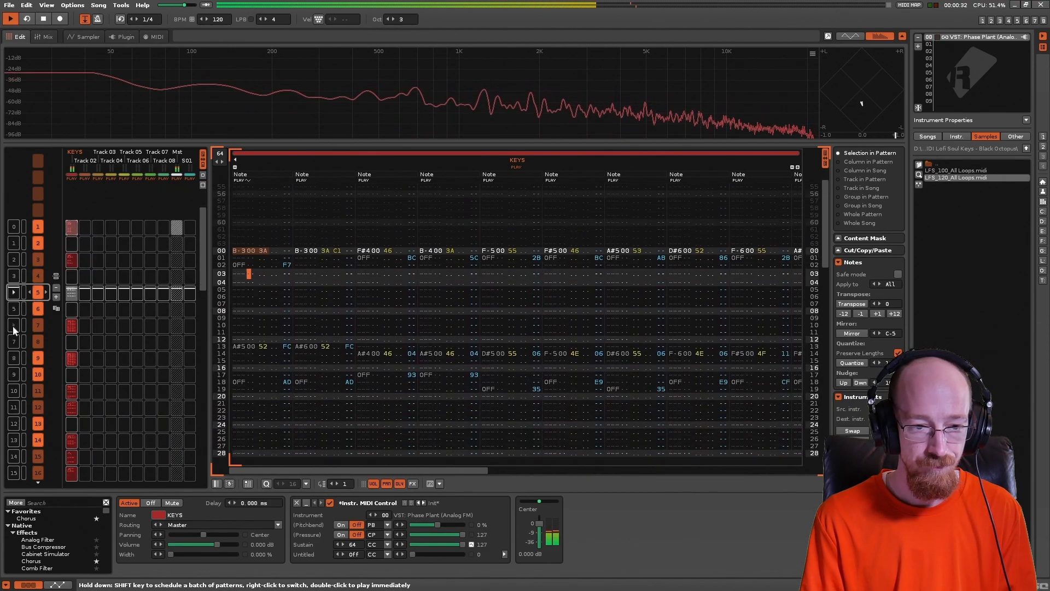
scroll("down", 3)
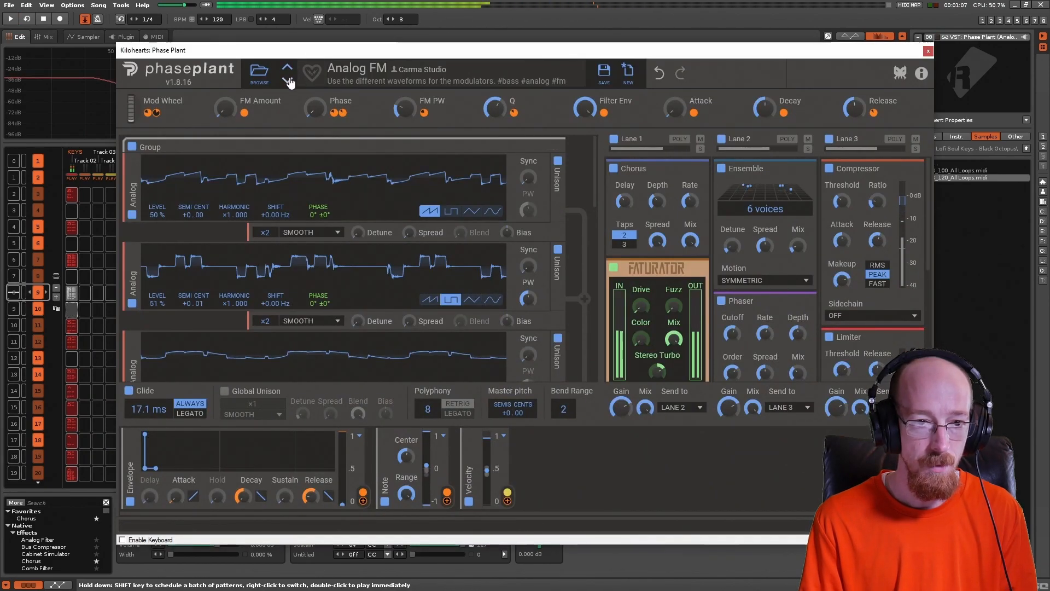
left_click(288, 69)
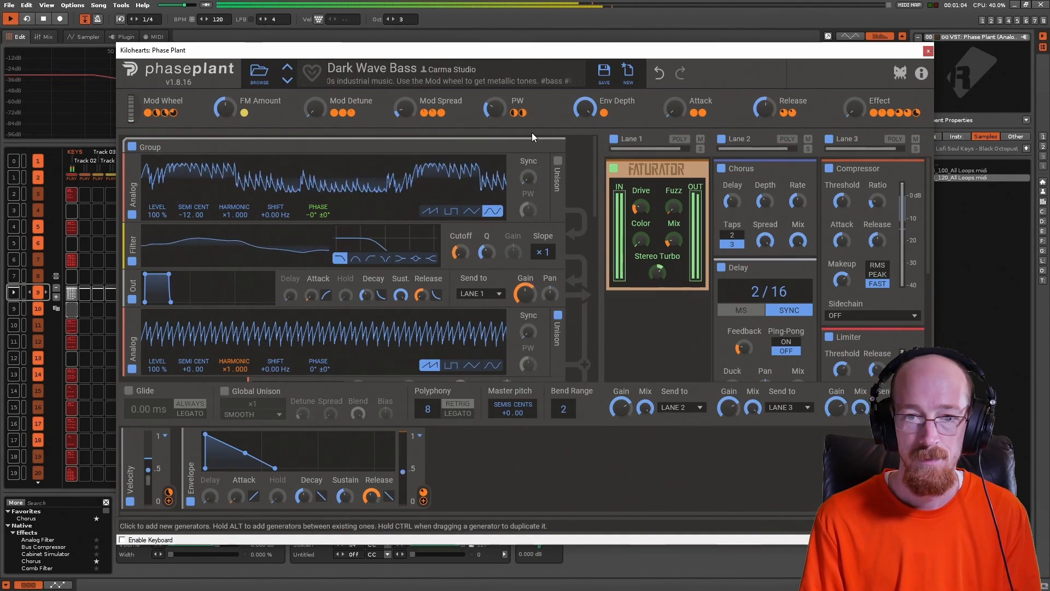
left_click(927, 50)
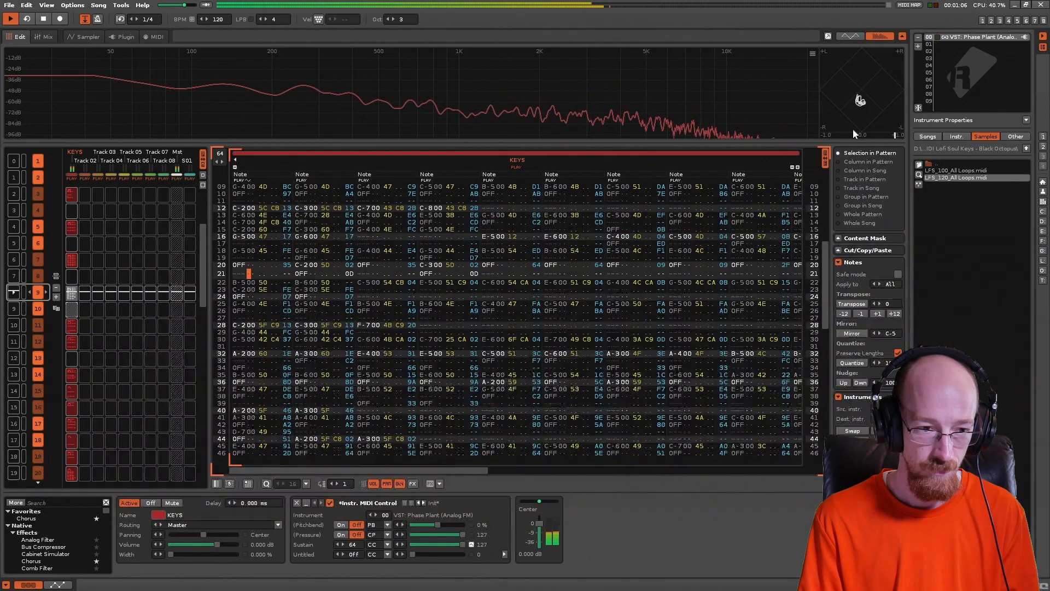
Drag the Lofi Soul Keys MIDI loop into the selected KEYS pattern slot
scroll("down", 3)
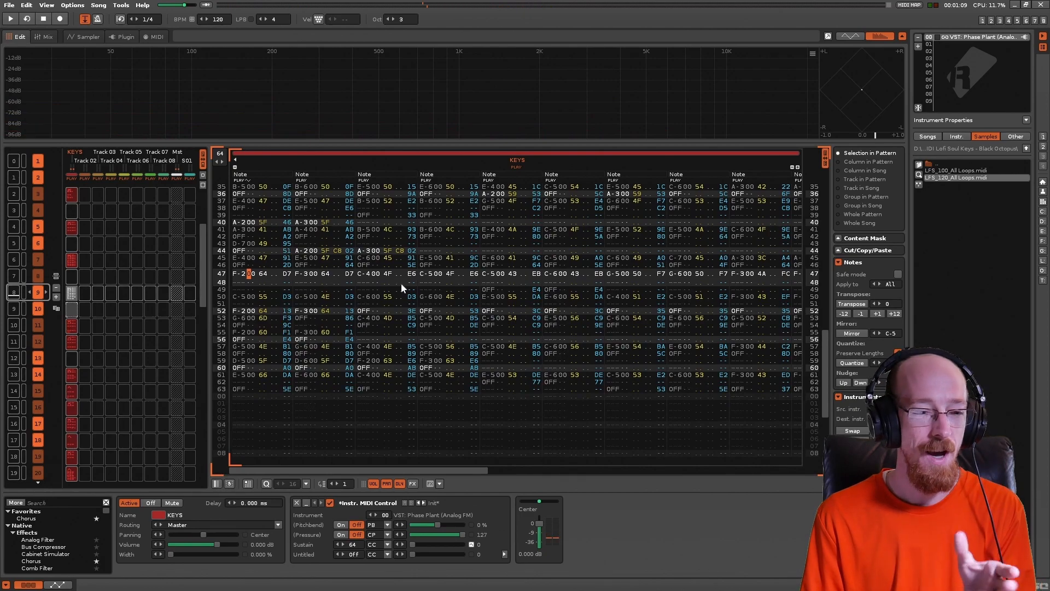
left_click(897, 353)
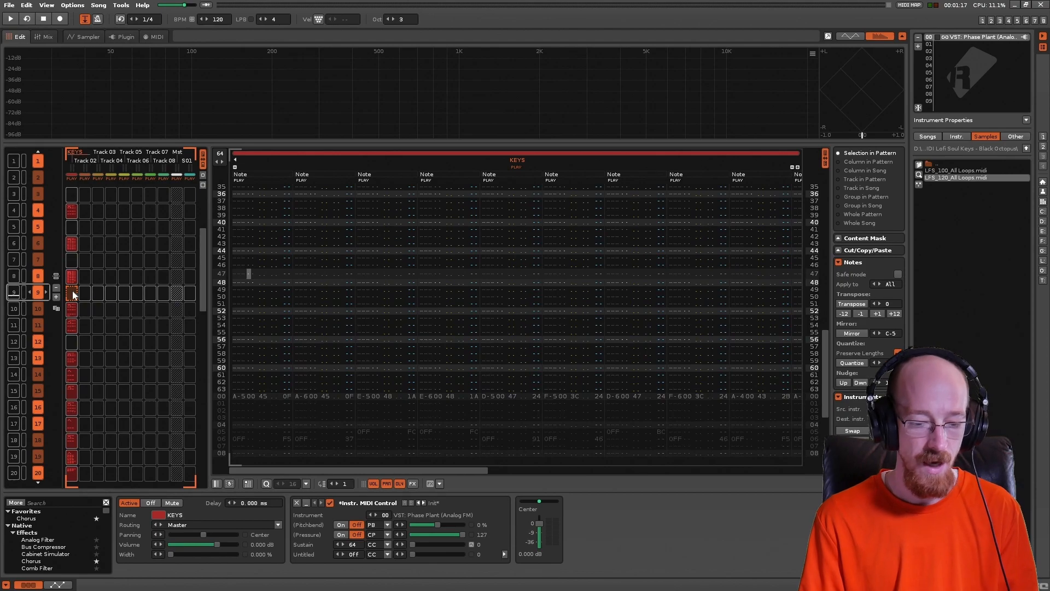
left_click(72, 292)
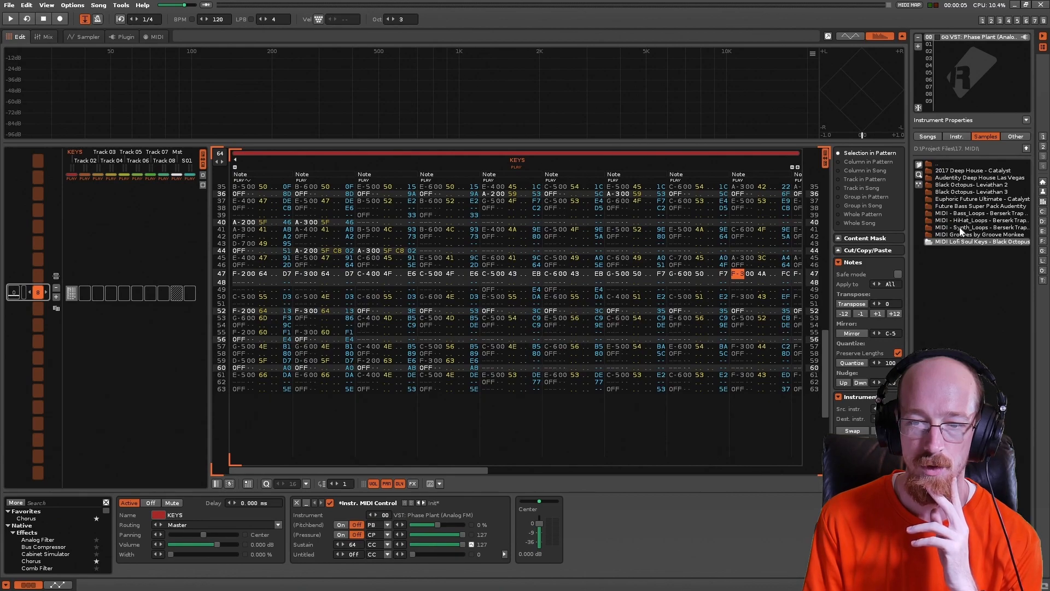
Import BT_HiHat_Drum_Loop_140_08.mid from the HiHat_Loops folder as a new hi-hat track of C-5 notes
left_click(978, 220)
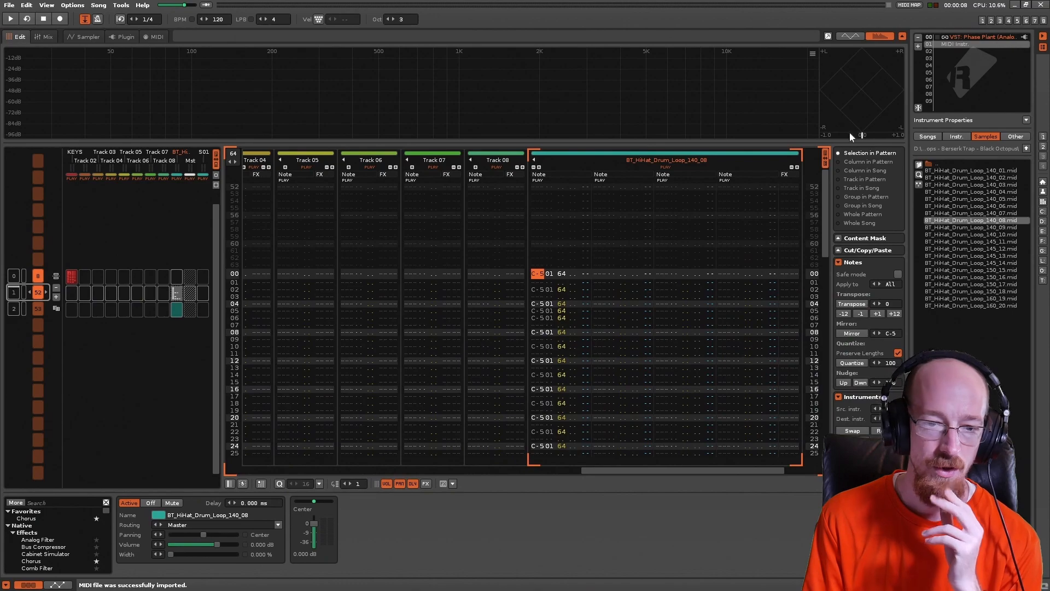
mouse_move(161, 333)
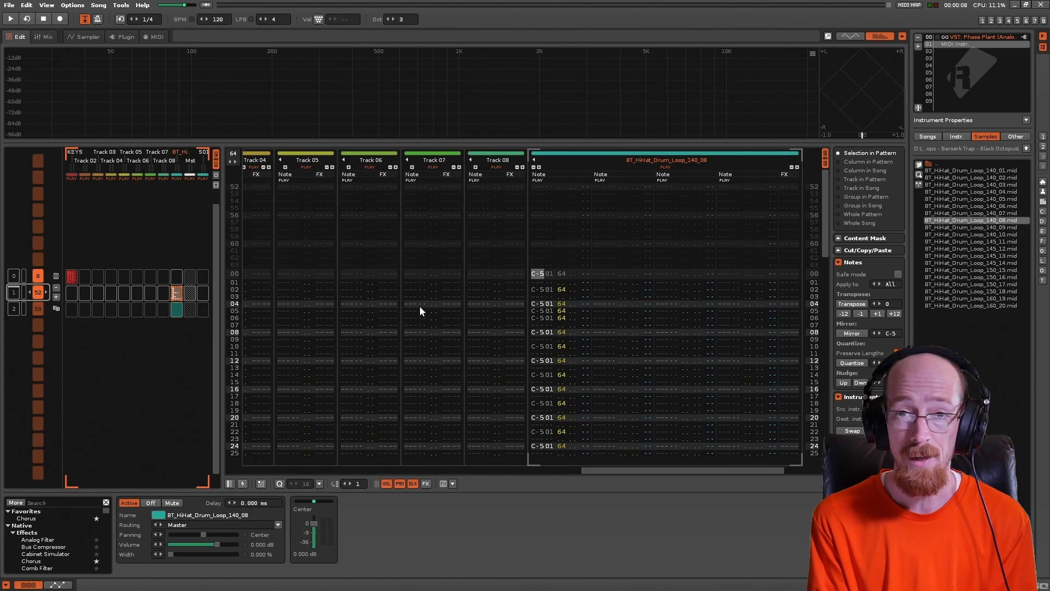
left_click(898, 353)
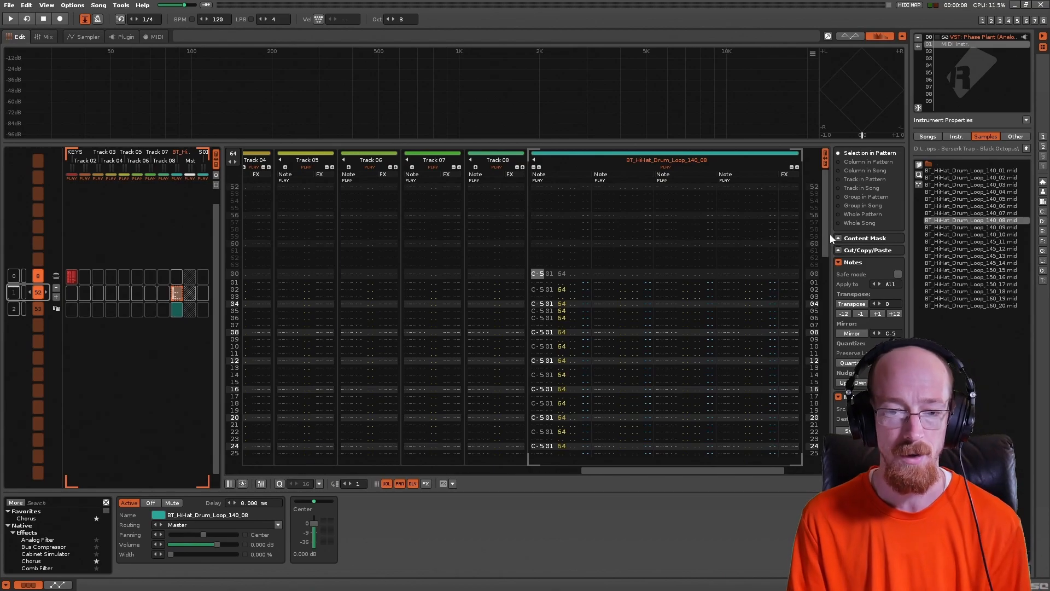
left_click(897, 354)
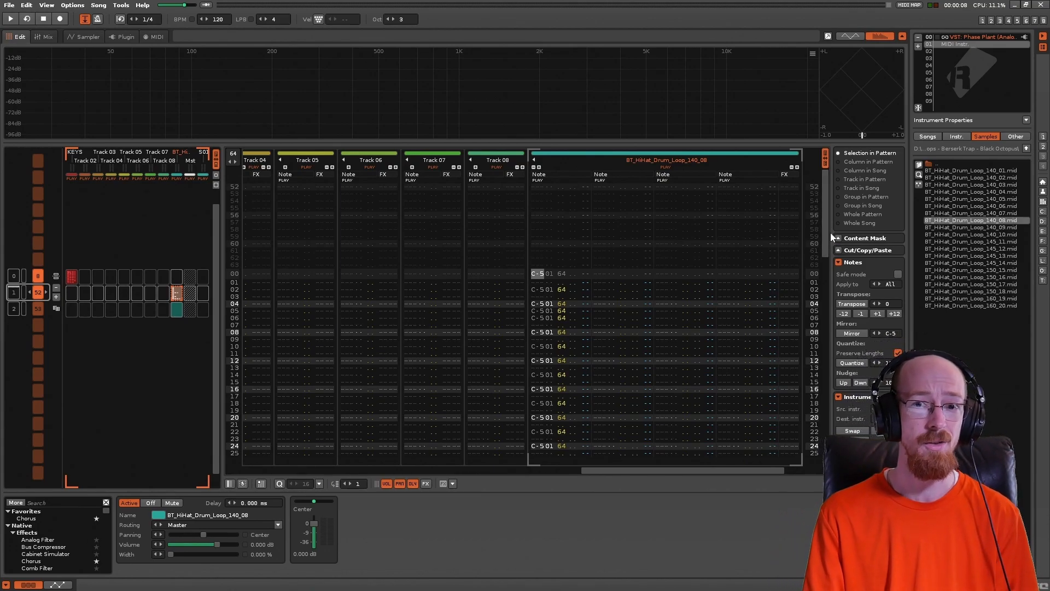
mouse_move(832, 231)
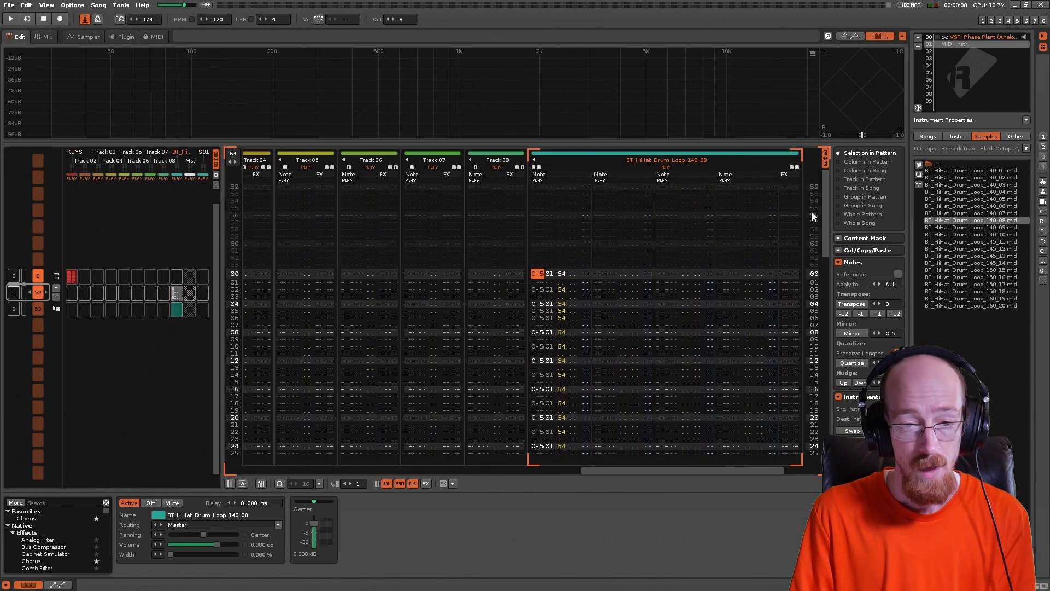
scroll("down", 3)
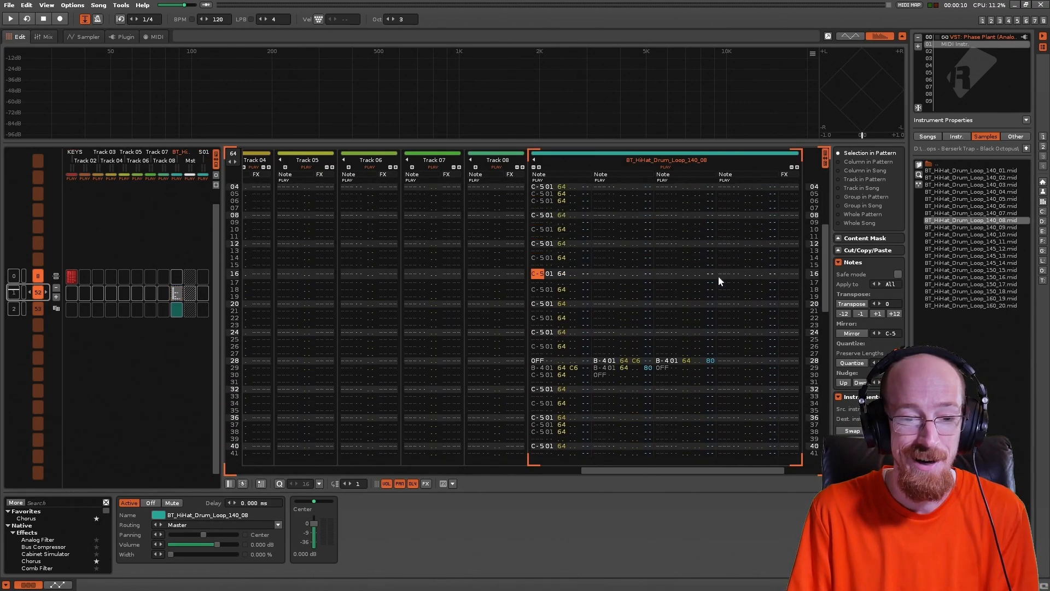
scroll("down", 3)
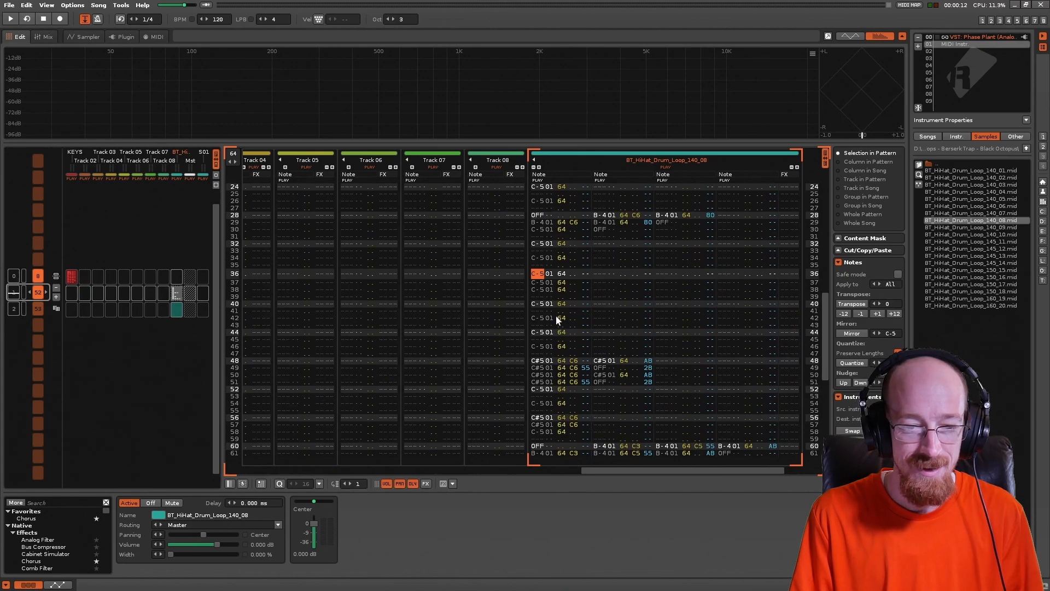
scroll("down", 3)
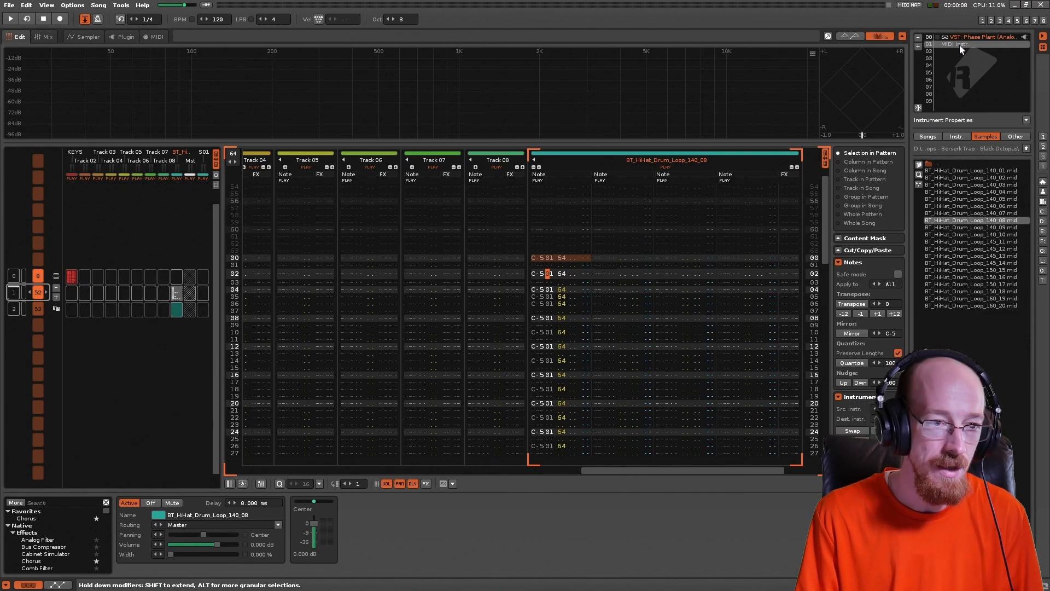
left_click(88, 36)
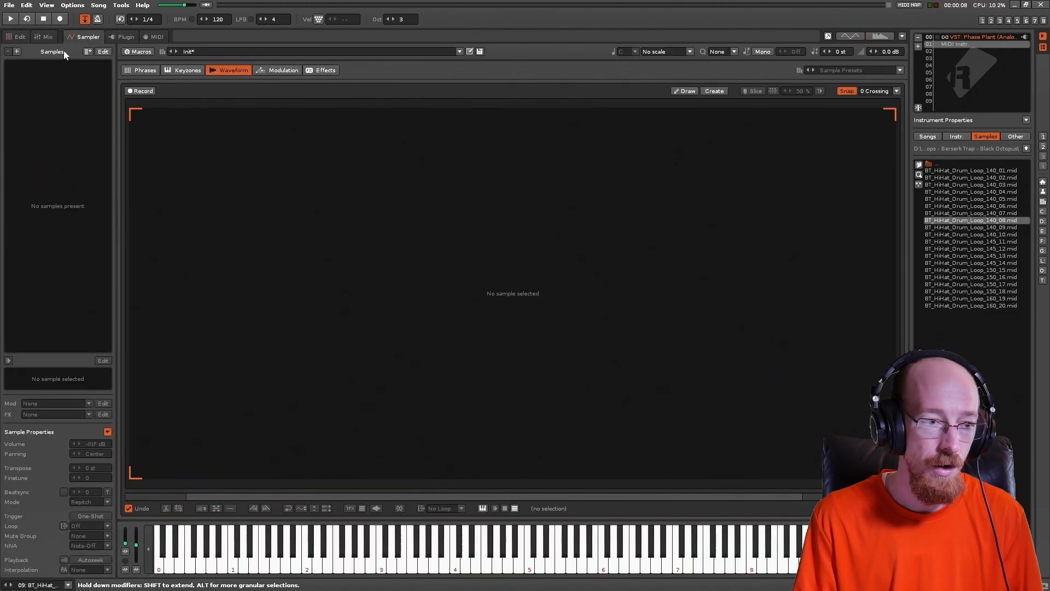
left_click(17, 36)
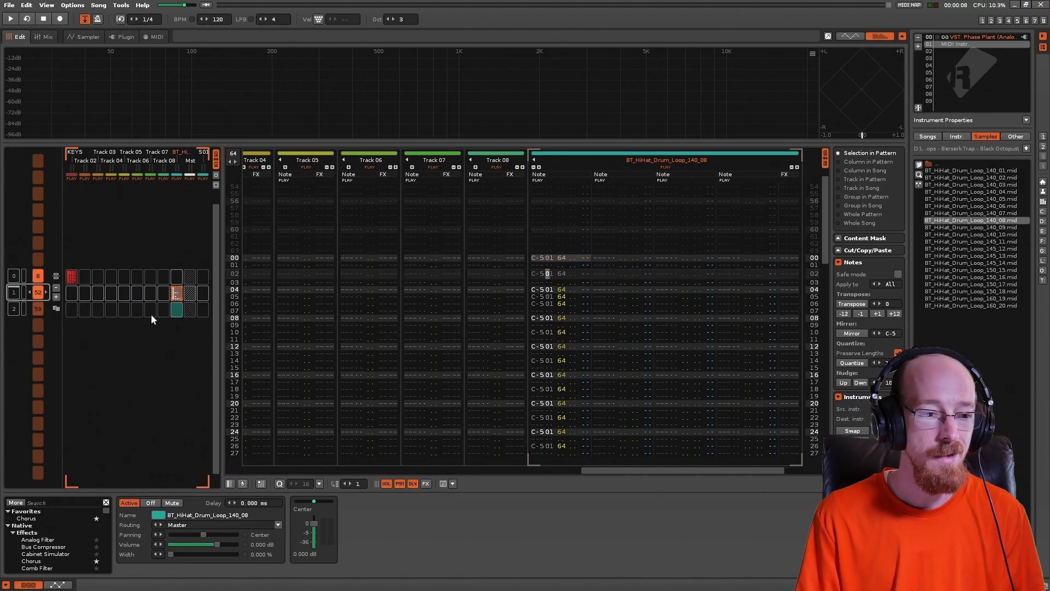
mouse_move(209, 375)
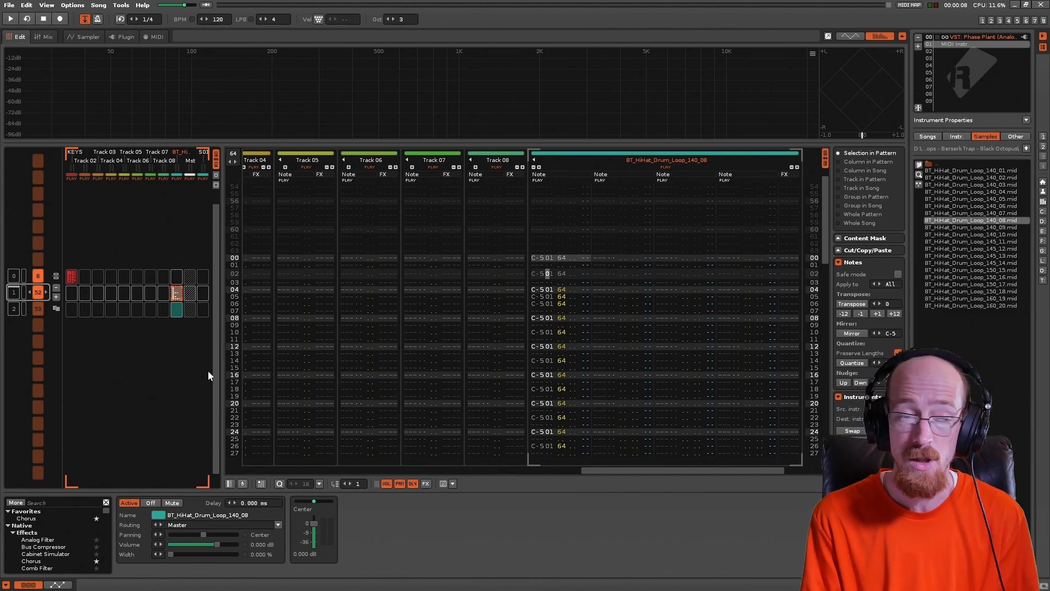
Show the Plugin settings for empty instrument slot 02
left_click(85, 36)
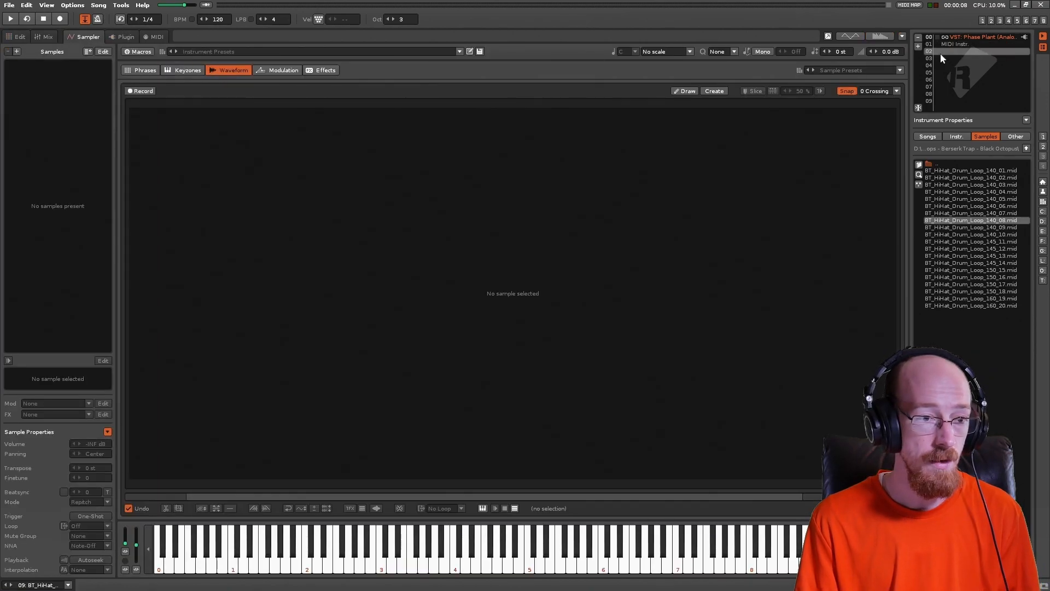
left_click(125, 36)
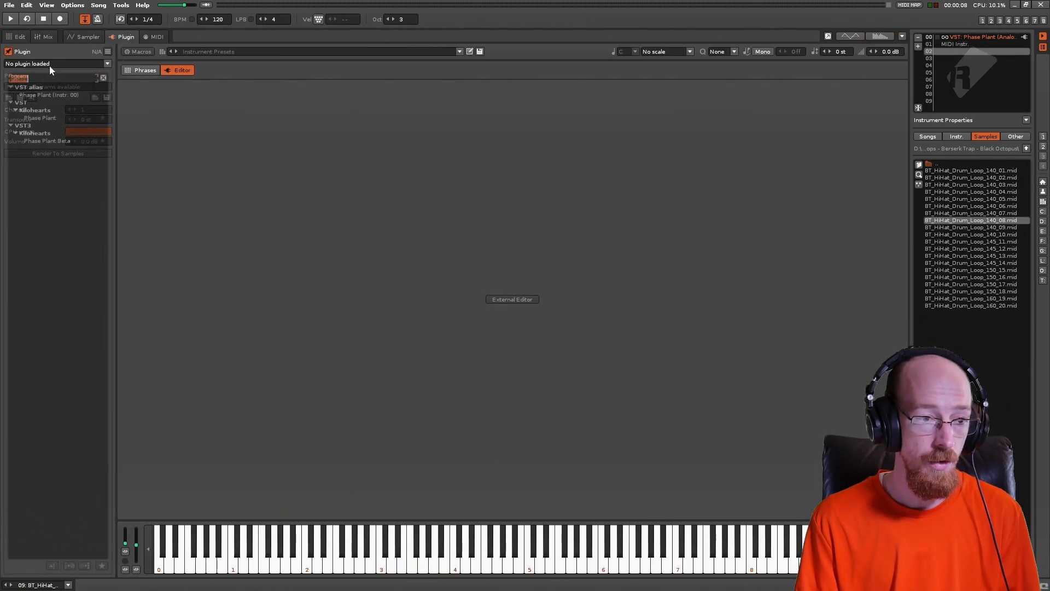
Load Kontakt with Studio Drummer Garage Kit - Lite and import a groove's MIDI onto Track 10
left_click(106, 64)
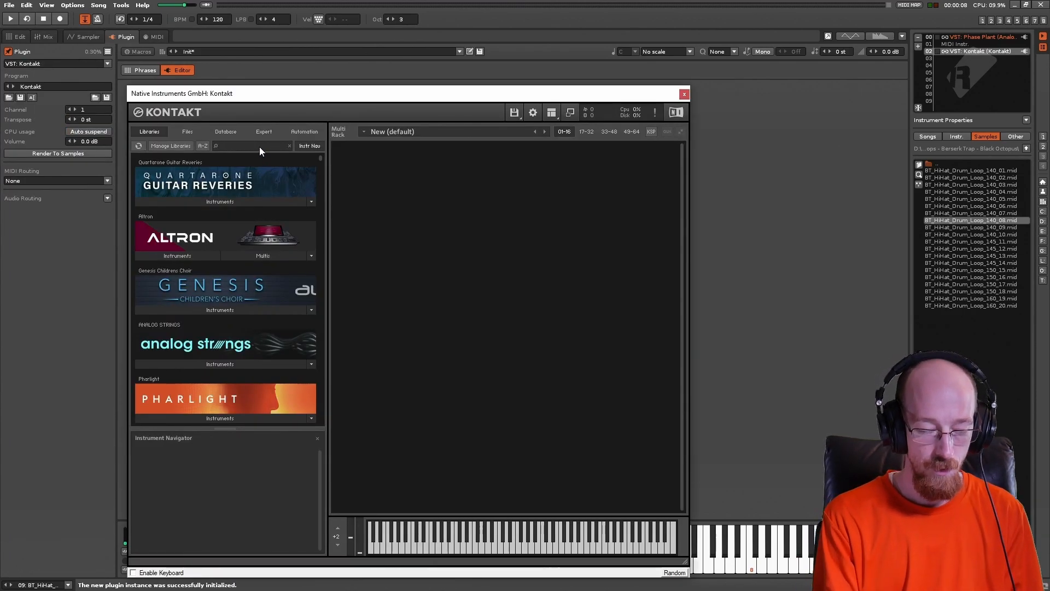
type("drum")
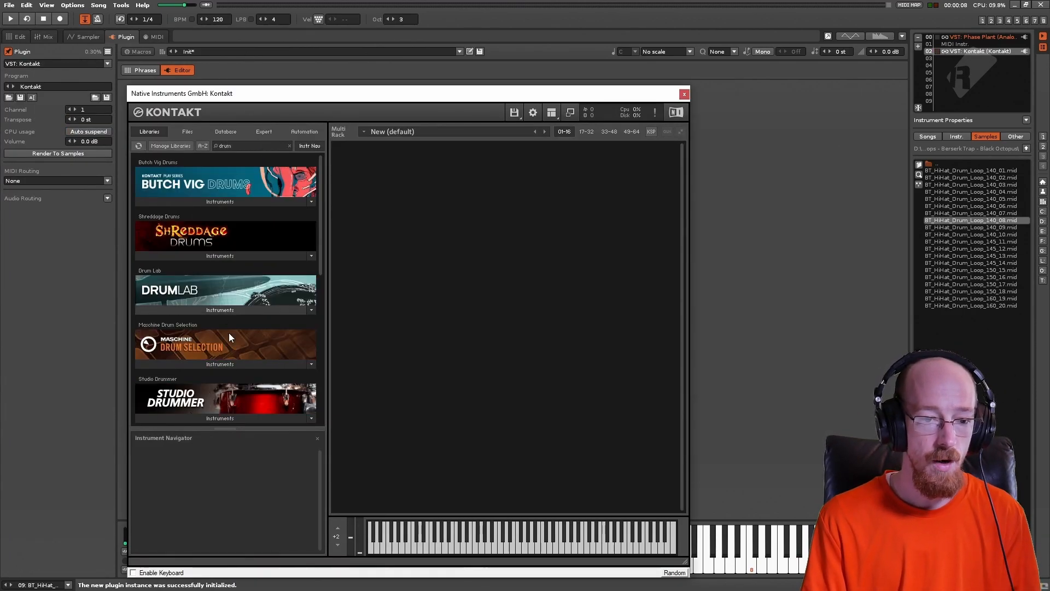
scroll("down", 3)
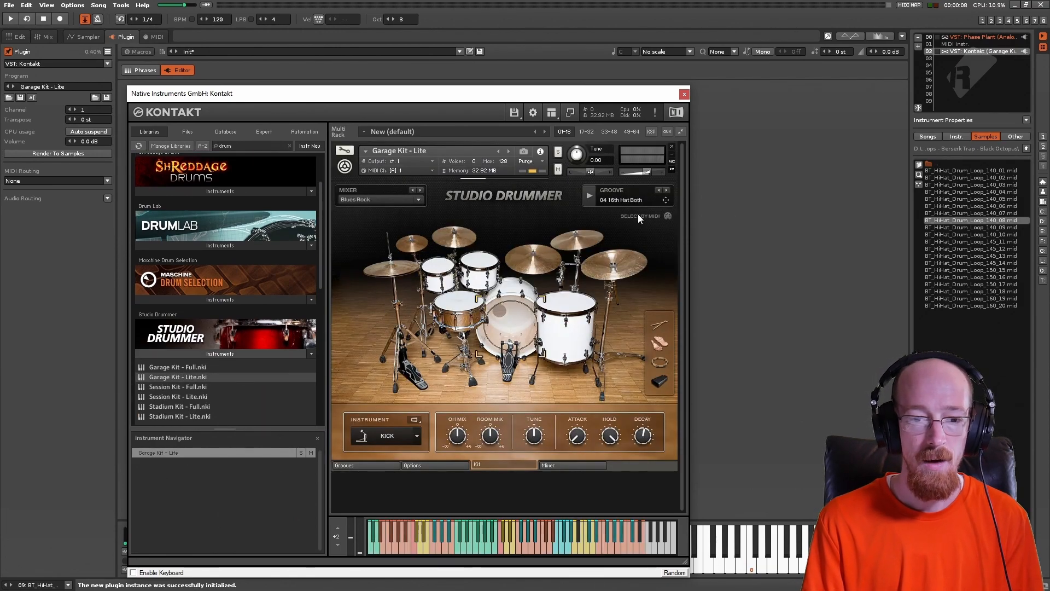
left_click(589, 195)
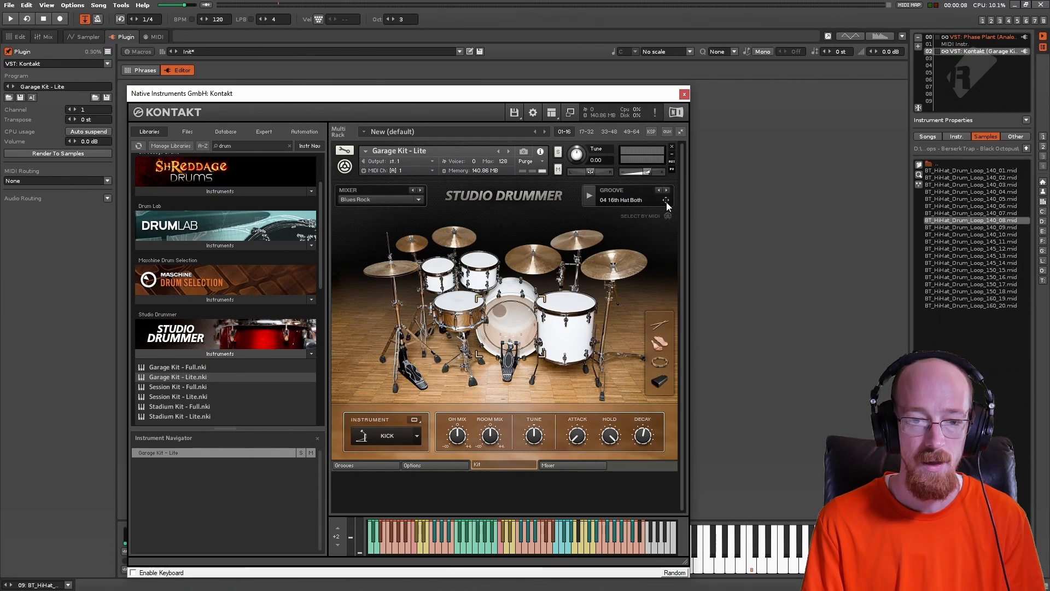
mouse_move(944, 60)
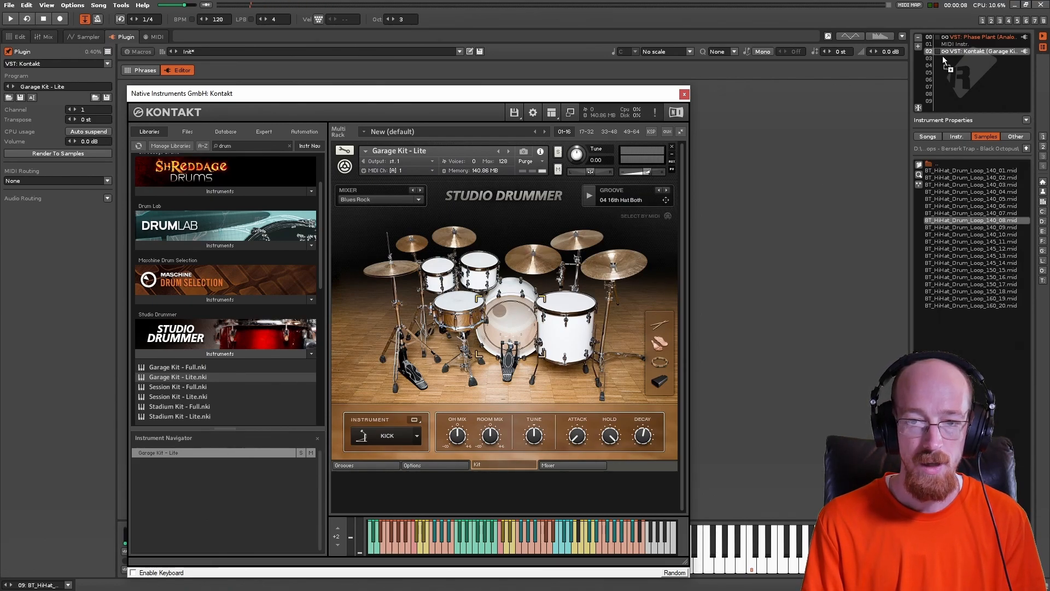
left_click(85, 36)
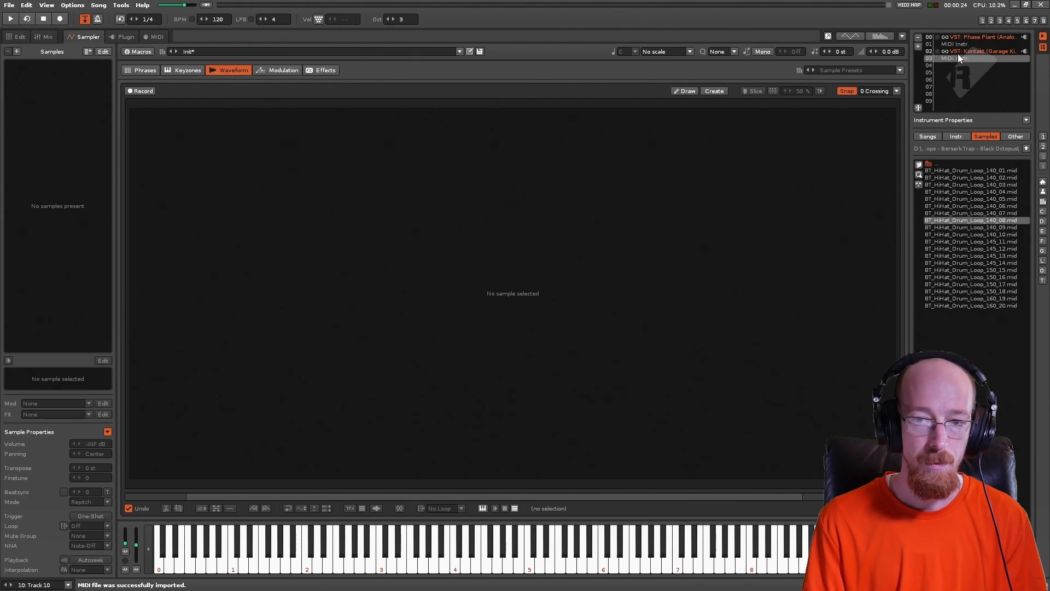
Reopen the Kontakt editor, select the new MIDI instrument and show Track 11's groove in the pattern editor
left_click(981, 51)
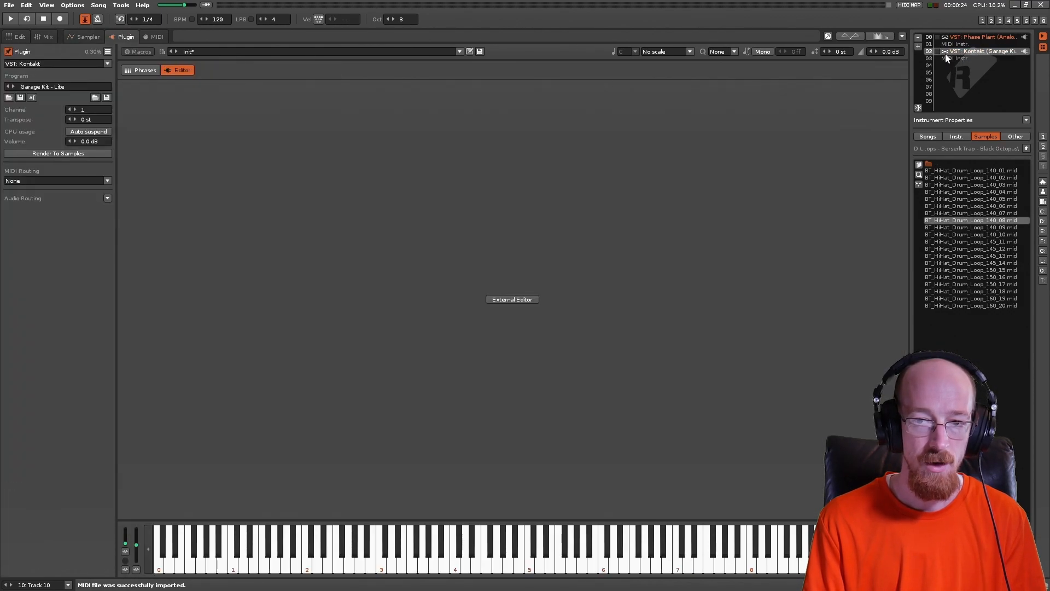
left_click(512, 299)
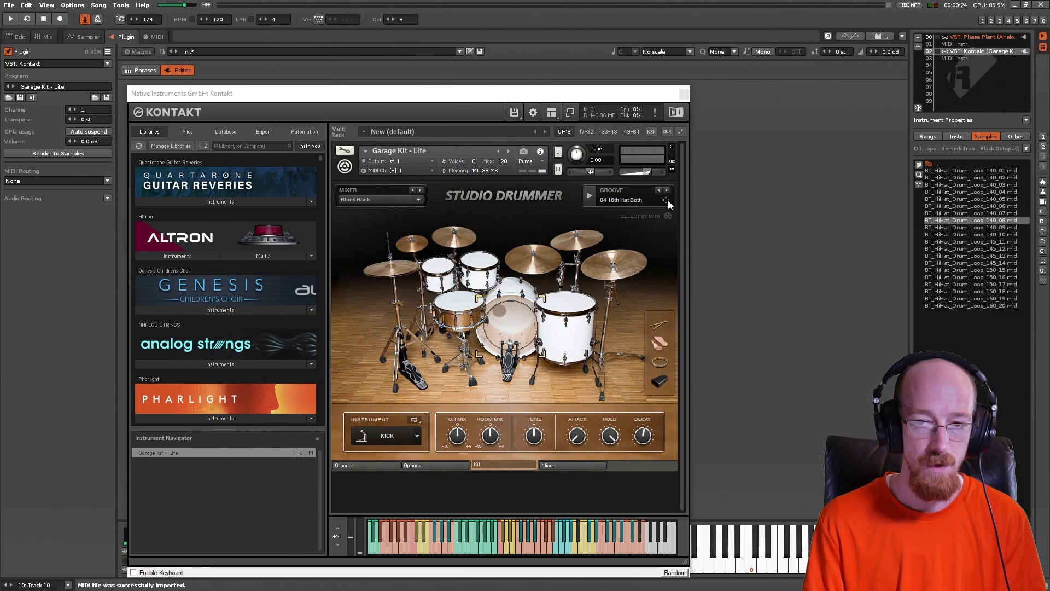
left_click(86, 36)
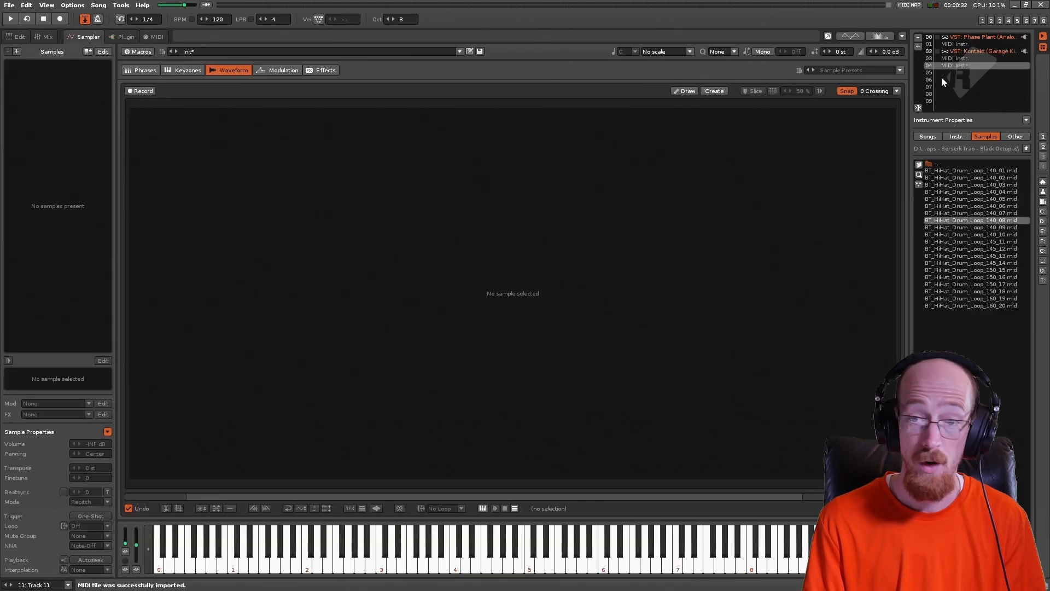
left_click(16, 36)
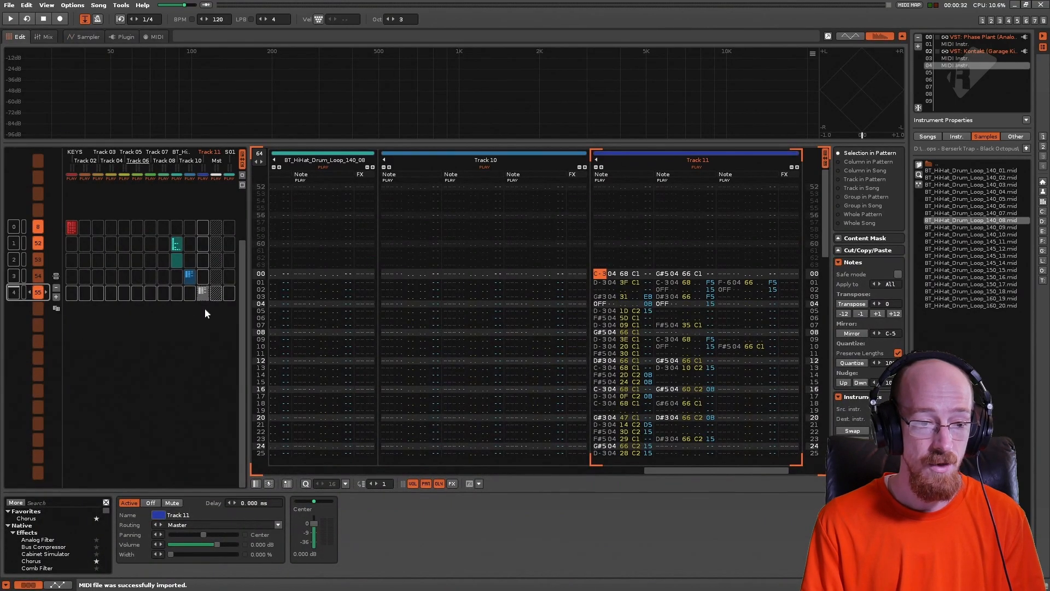
mouse_move(203, 297)
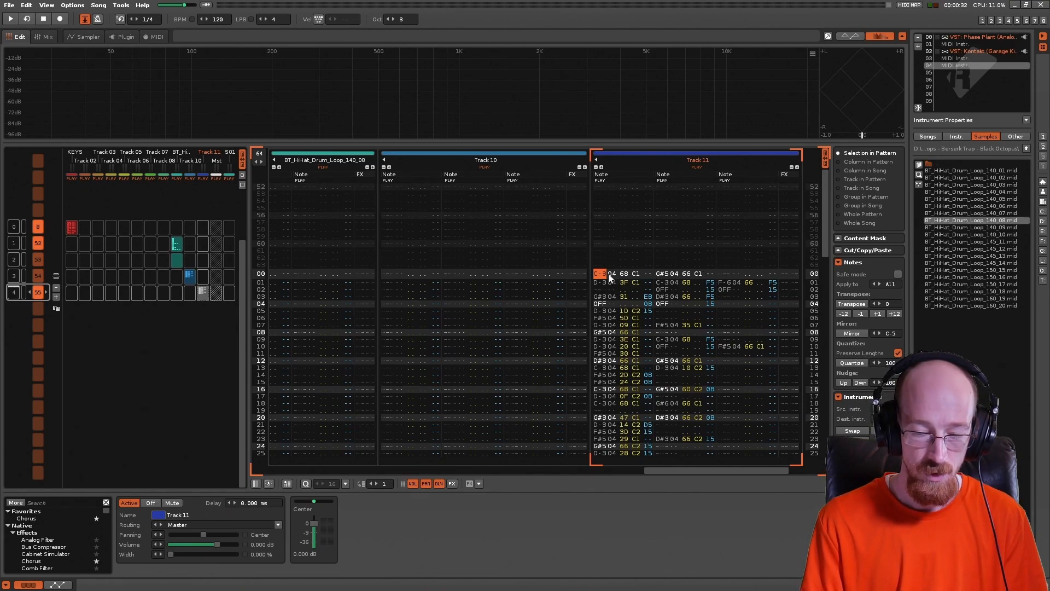
Select Track 11's groove notes for remapping from instrument 04 to 02
left_click(606, 273)
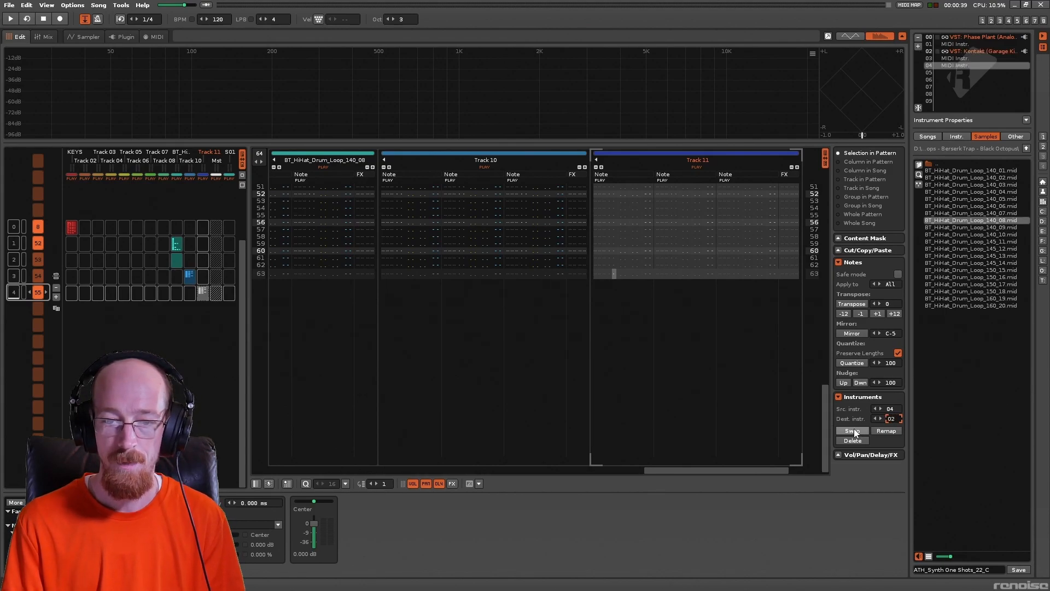
Apply the 04→02 remap so Track 11 plays the Kontakt Garage Kit instrument
left_click(851, 430)
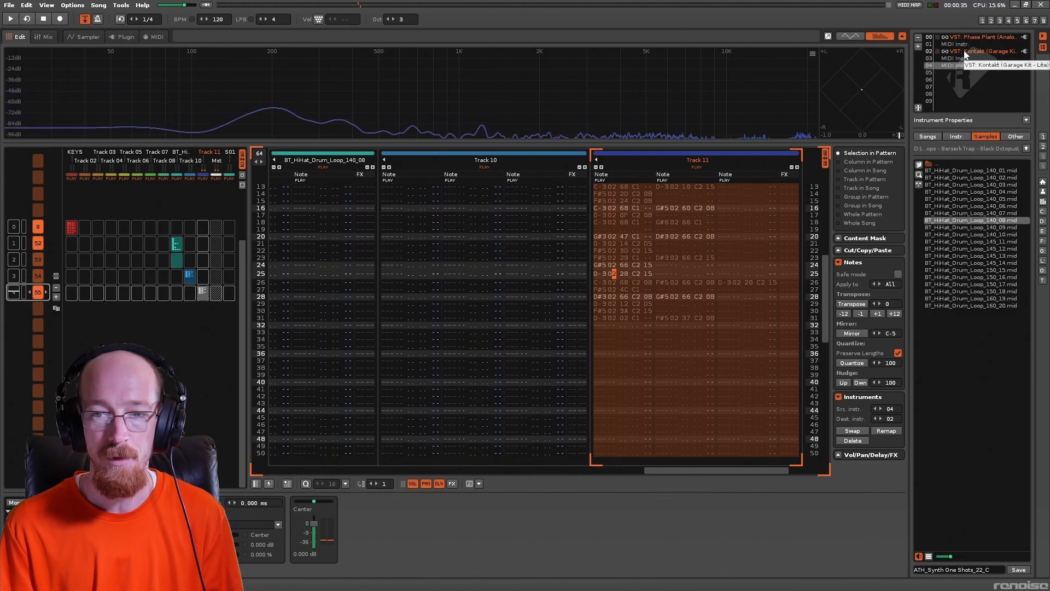
left_click(978, 51)
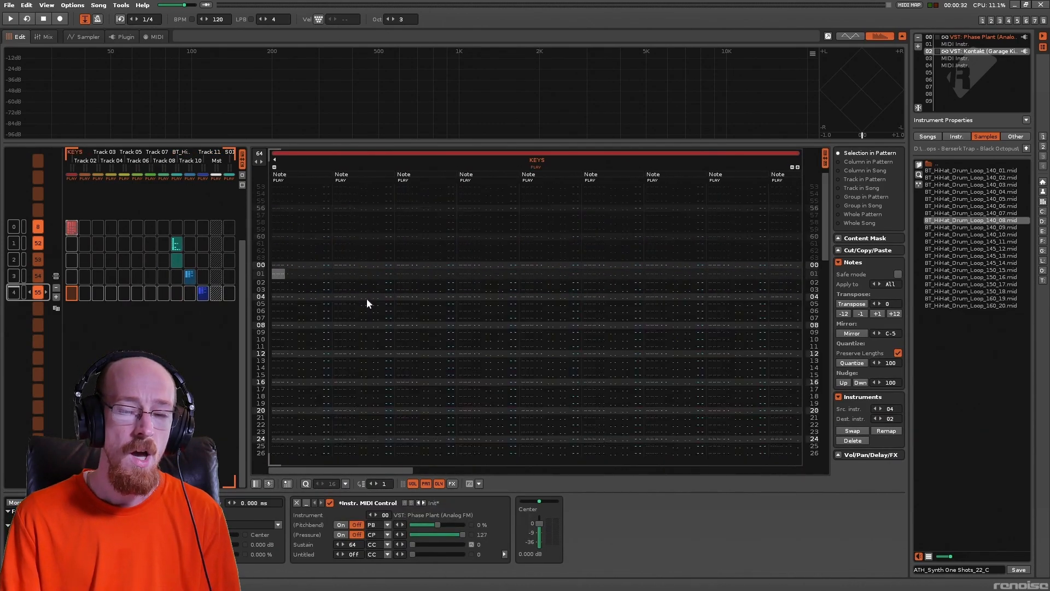
Scroll to the MIDI Import options on the Files preferences page
scroll("down", 3)
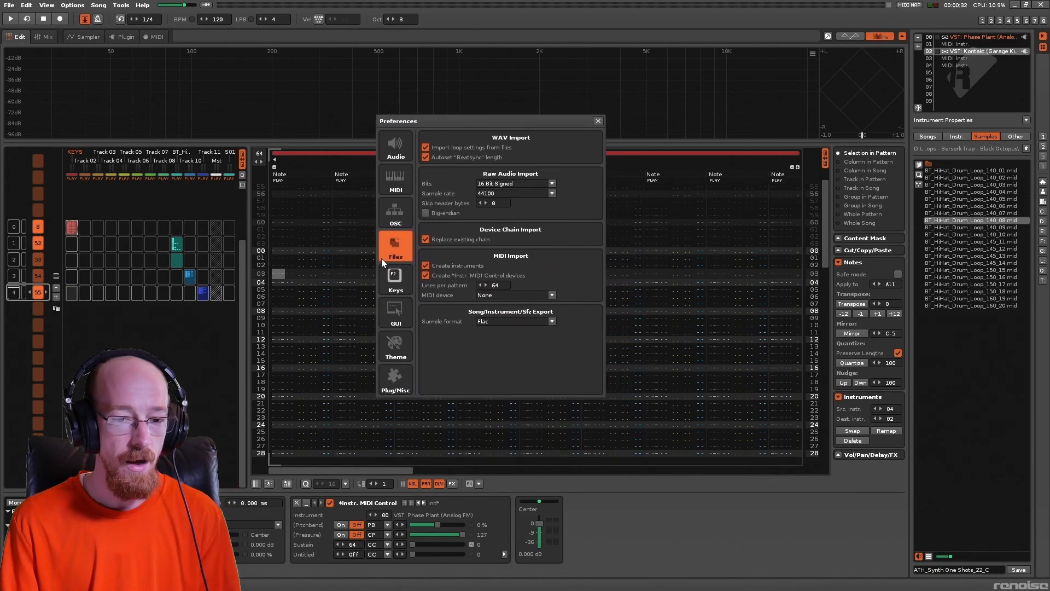
mouse_move(511, 264)
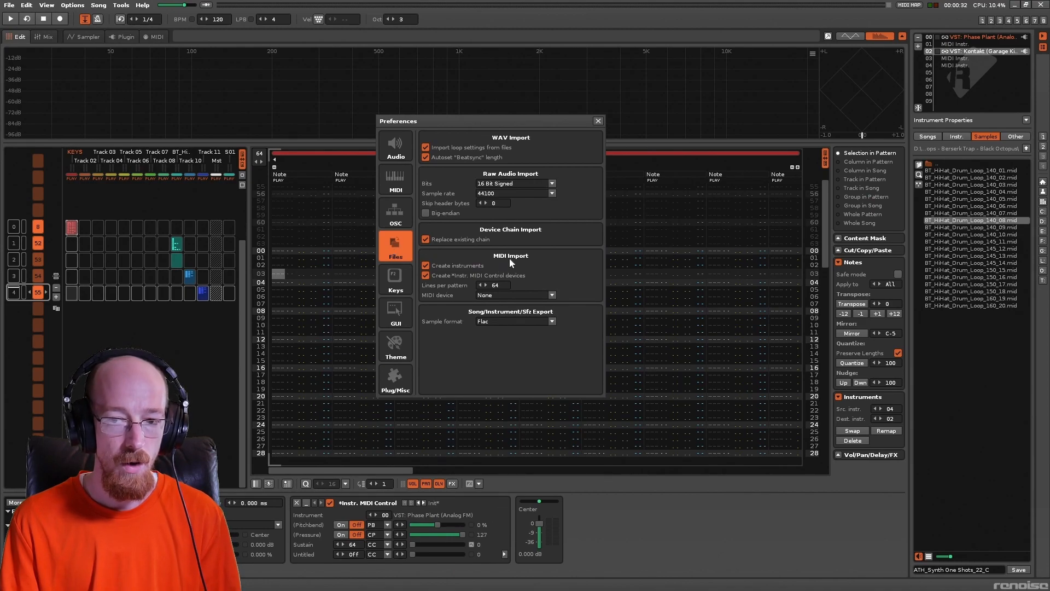
right_click(971, 201)
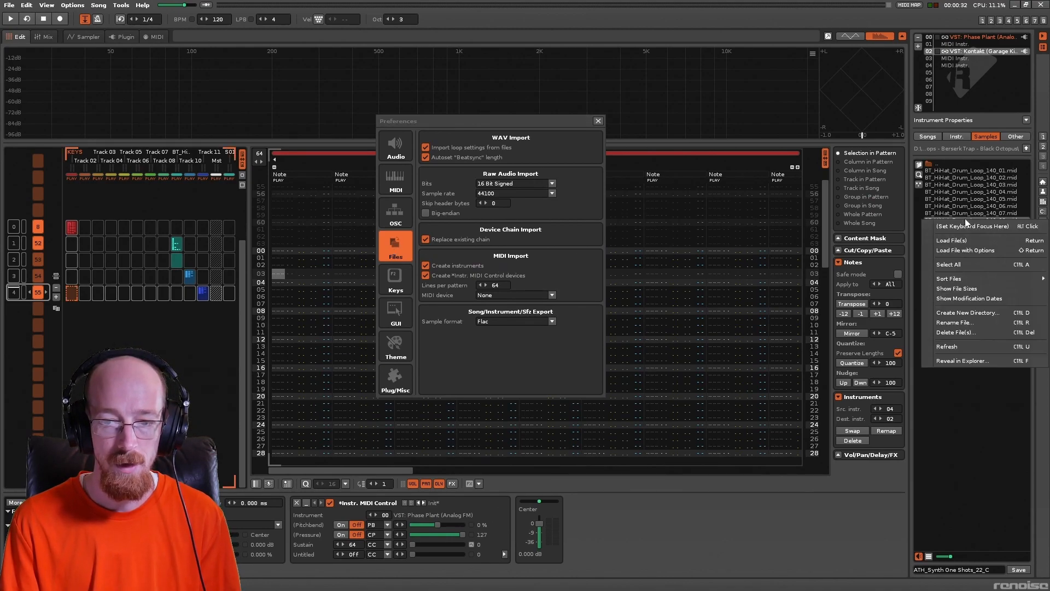
mouse_move(946, 264)
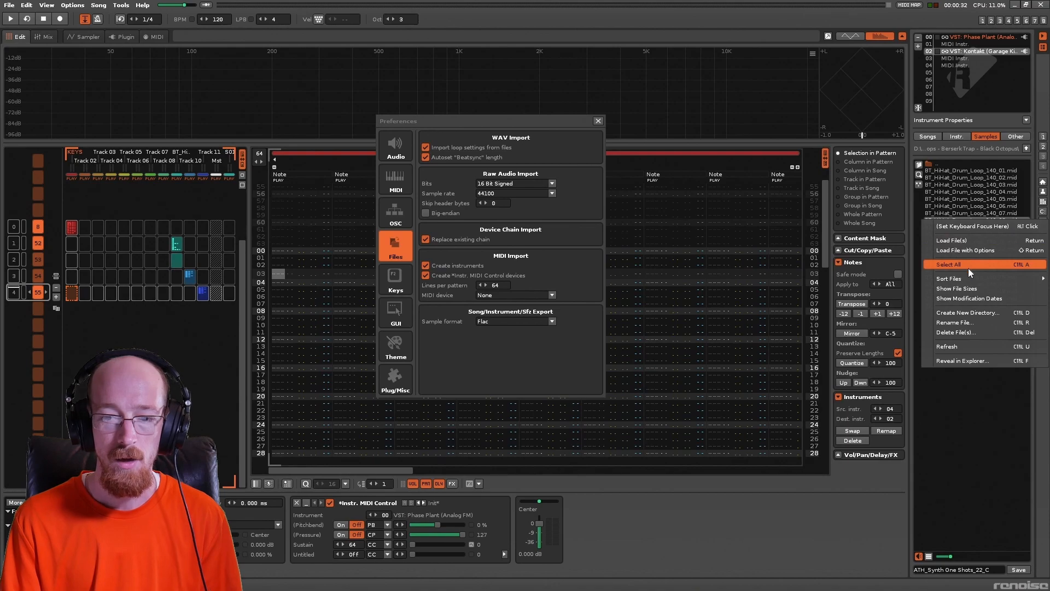
mouse_move(968, 250)
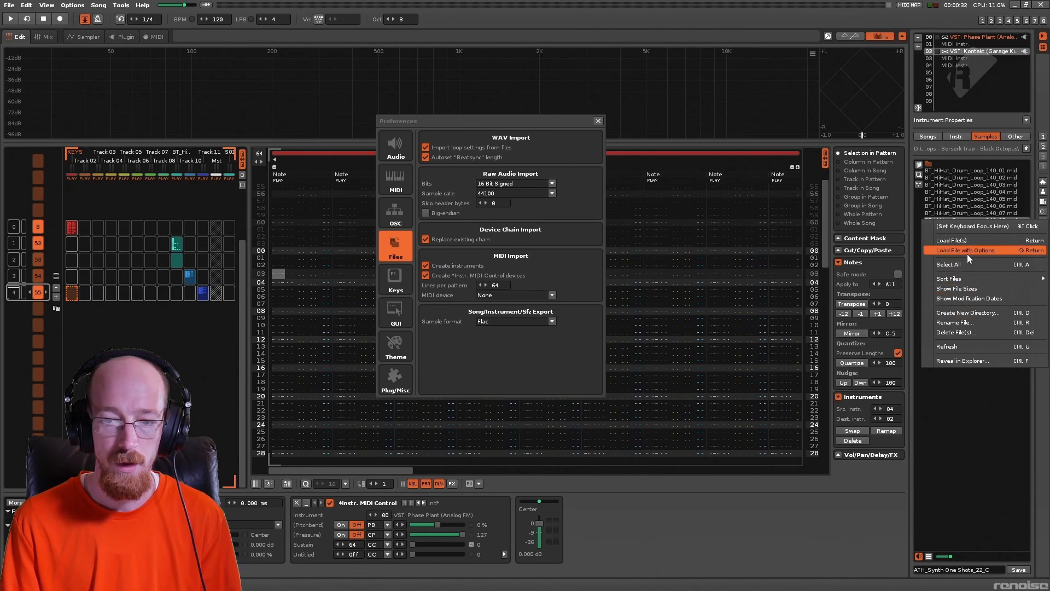
left_click(965, 250)
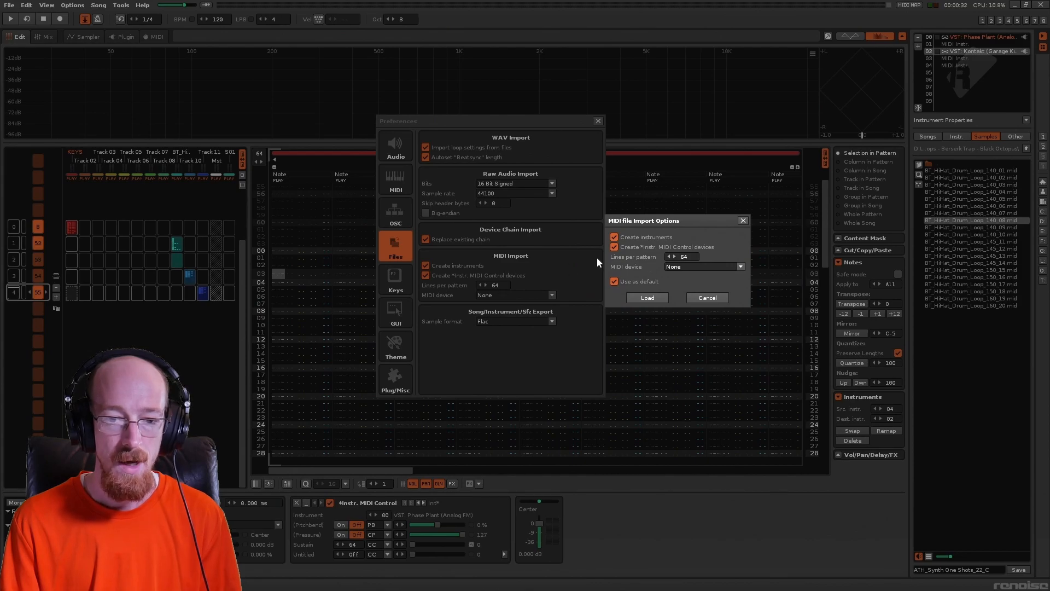
mouse_move(643, 262)
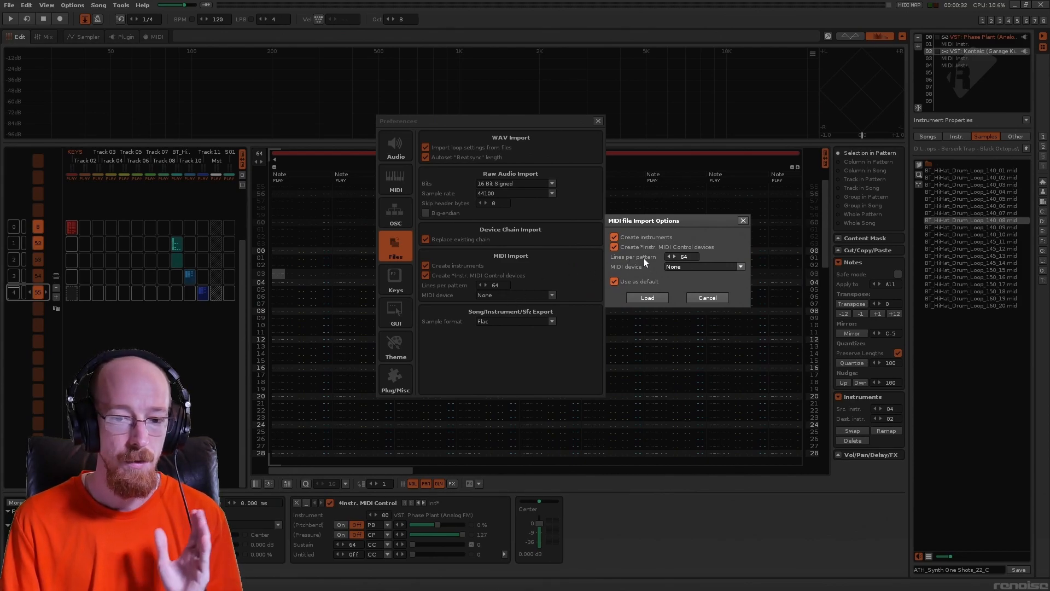
mouse_move(190, 228)
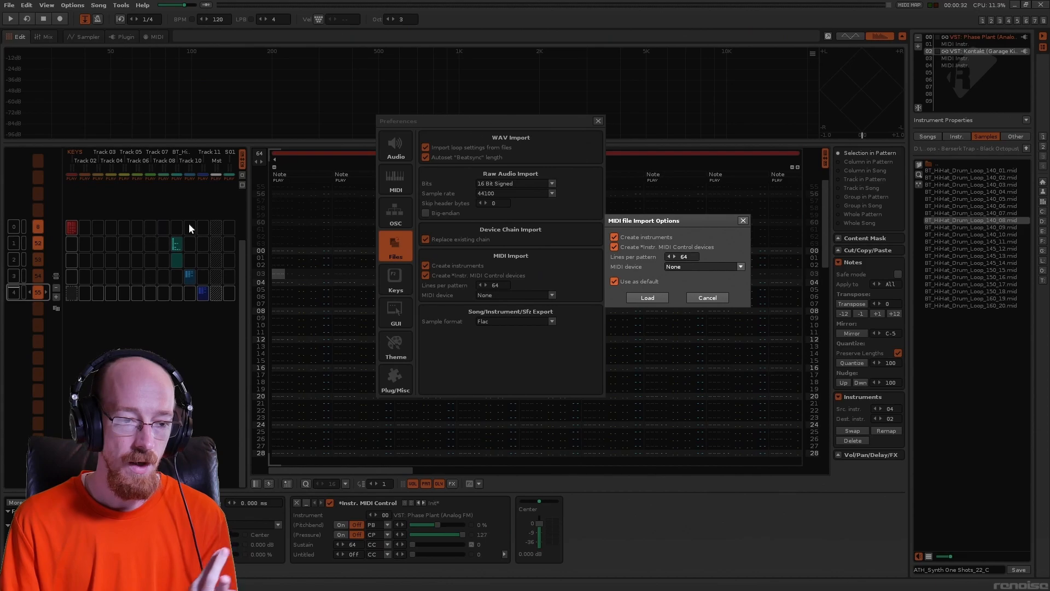
mouse_move(186, 253)
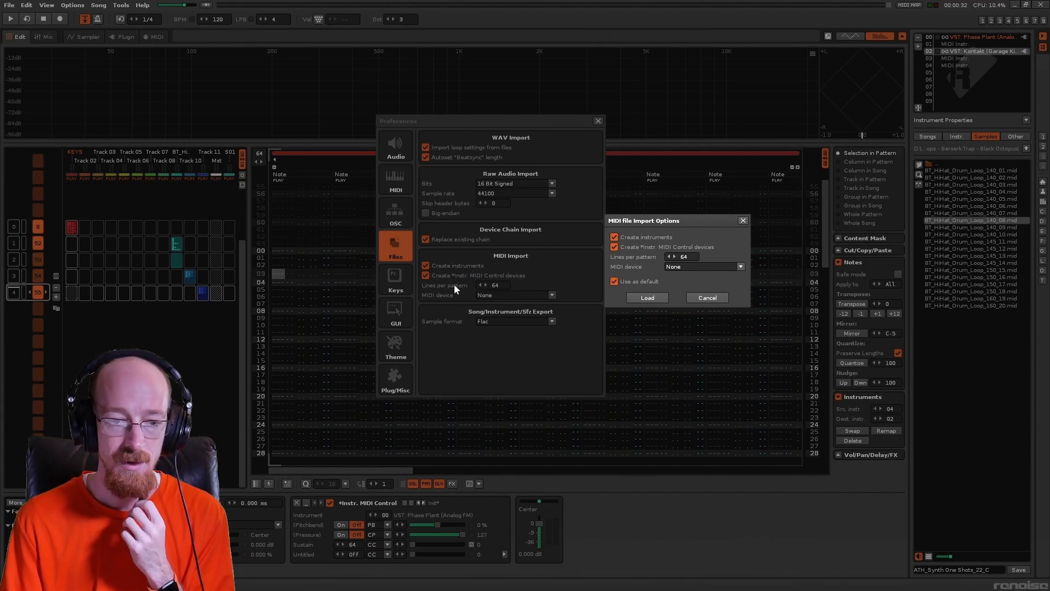
mouse_move(748, 226)
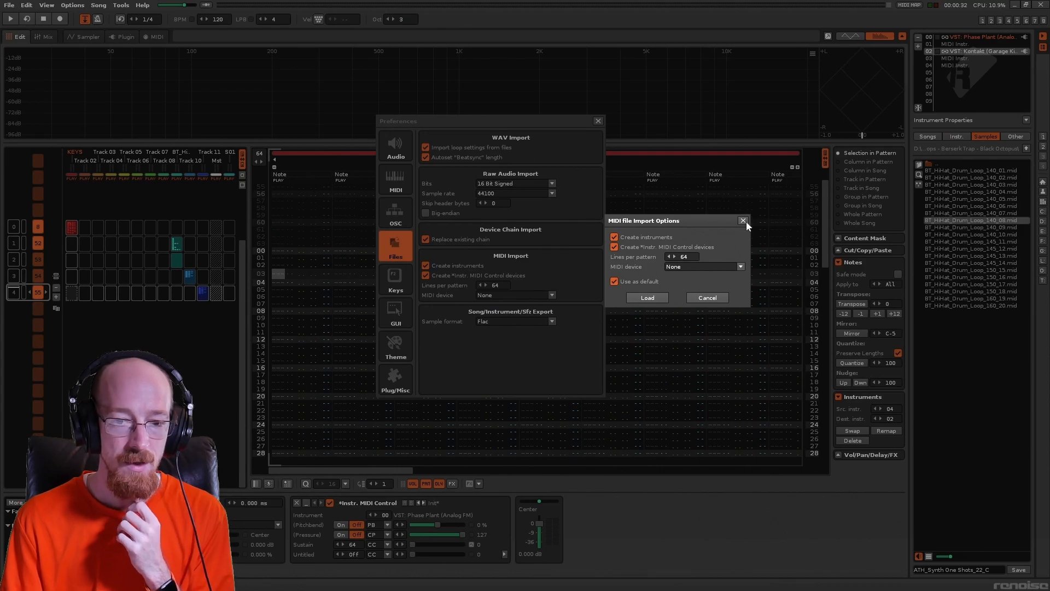
left_click(742, 220)
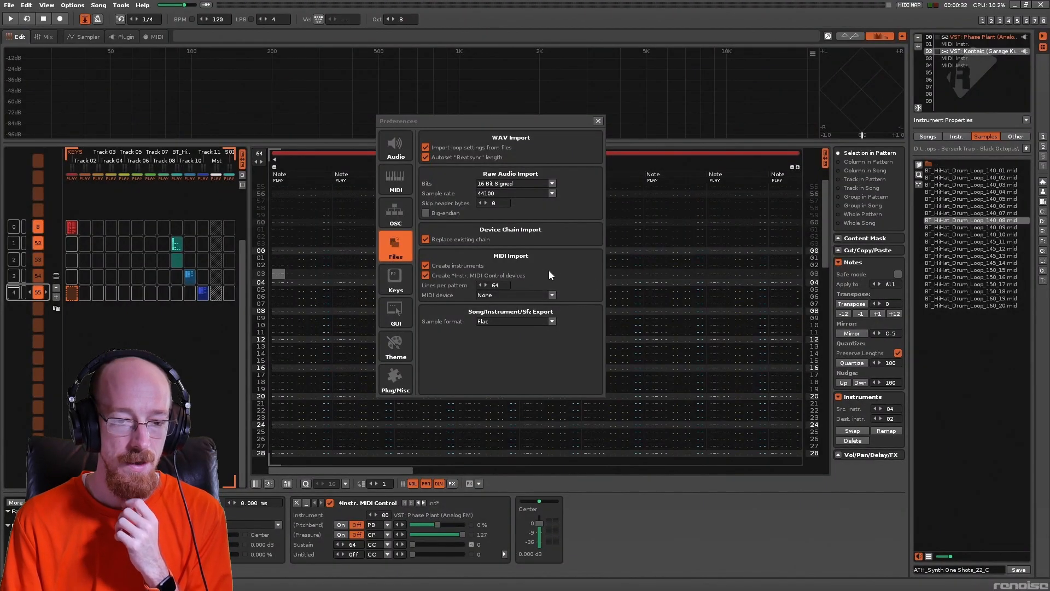
mouse_move(566, 280)
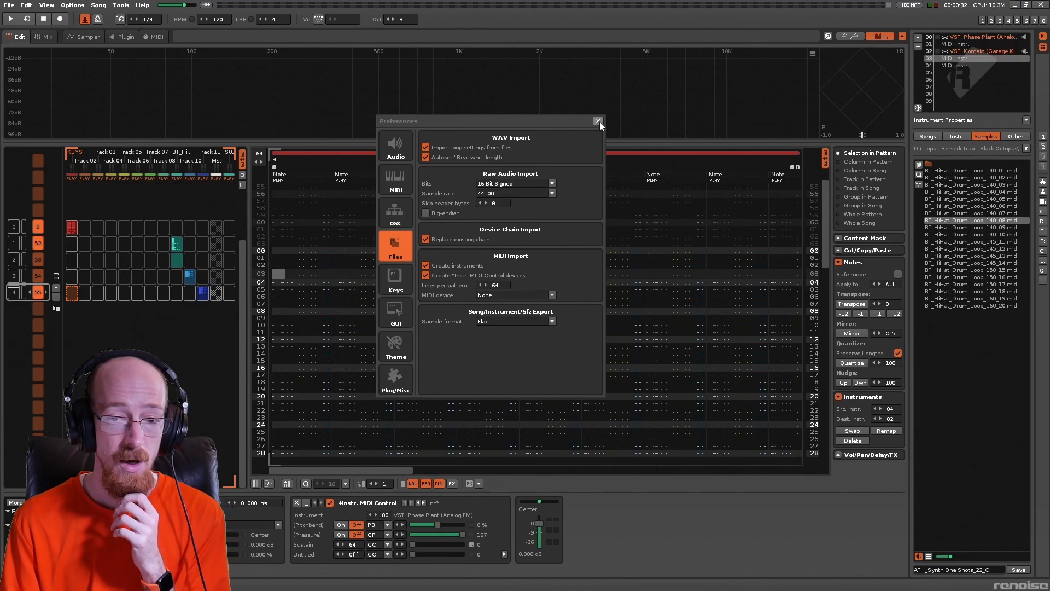
Dismiss Preferences and scroll through the Track 10 hi-hat and KEYS patterns to review their notes
left_click(597, 121)
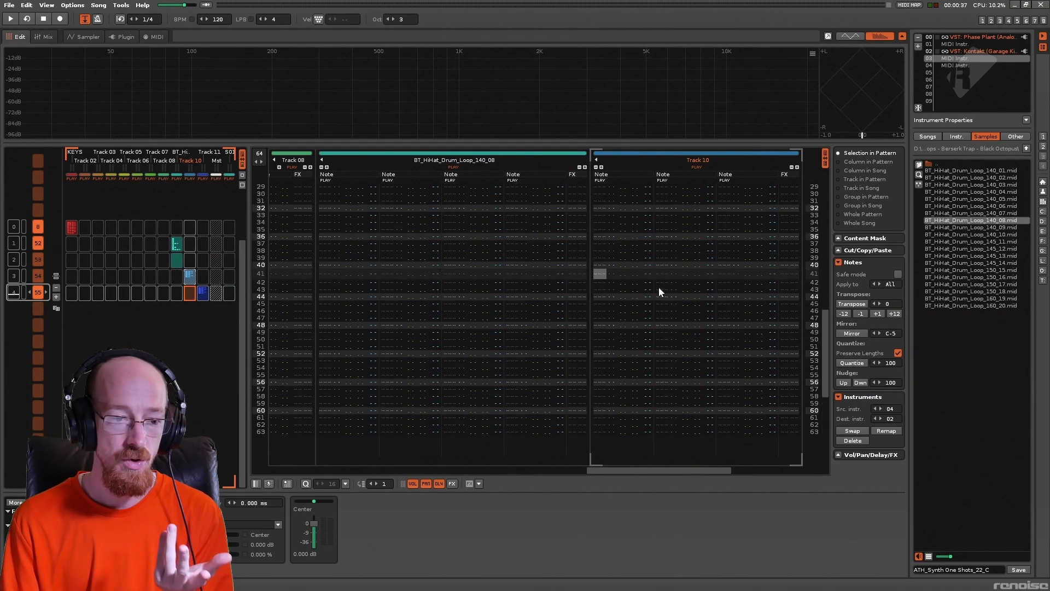
scroll("up", 3)
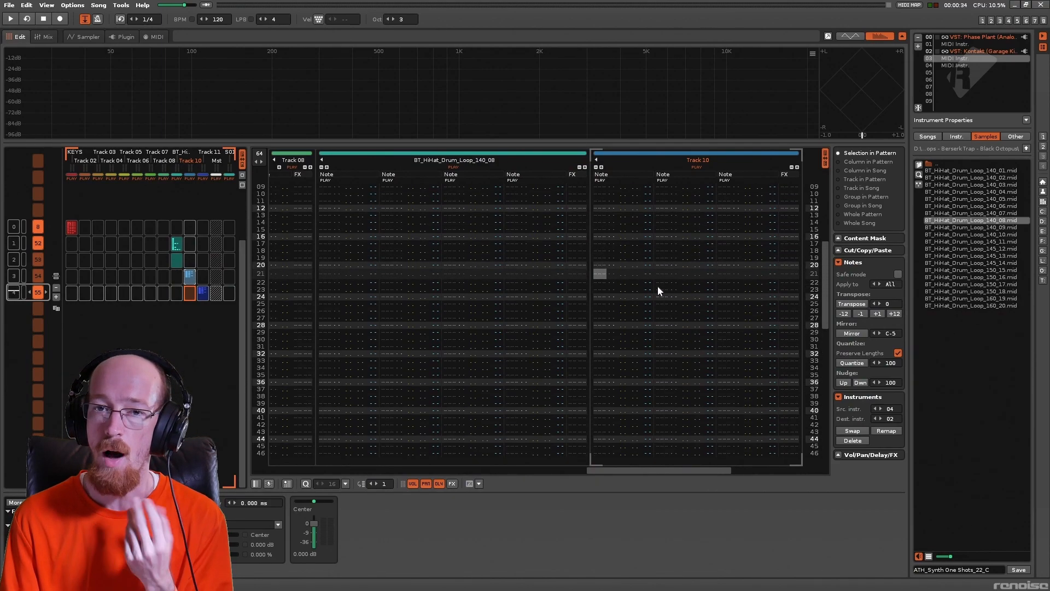
mouse_move(662, 264)
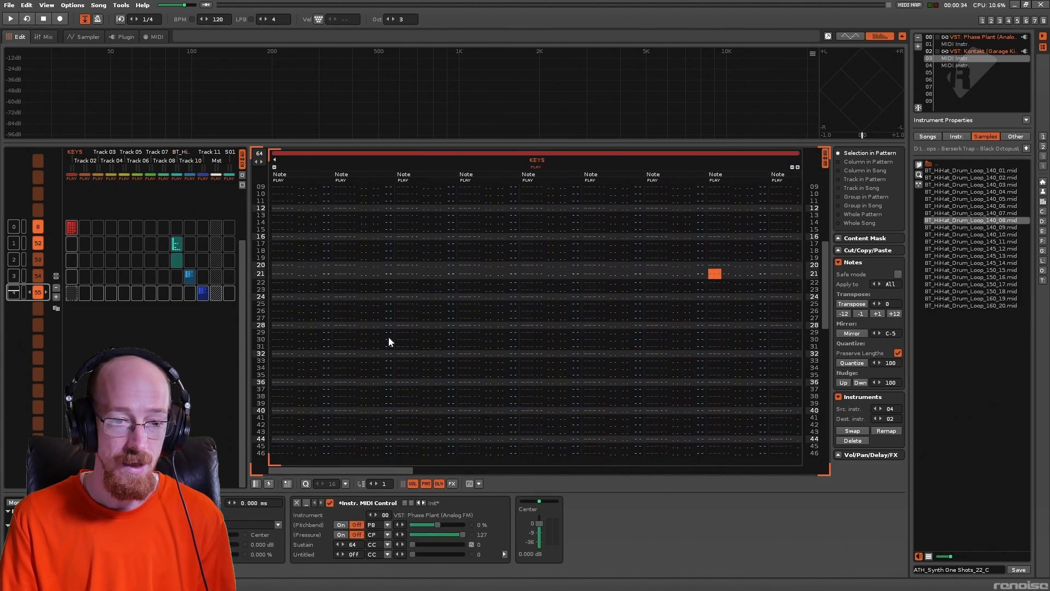
scroll("down", 3)
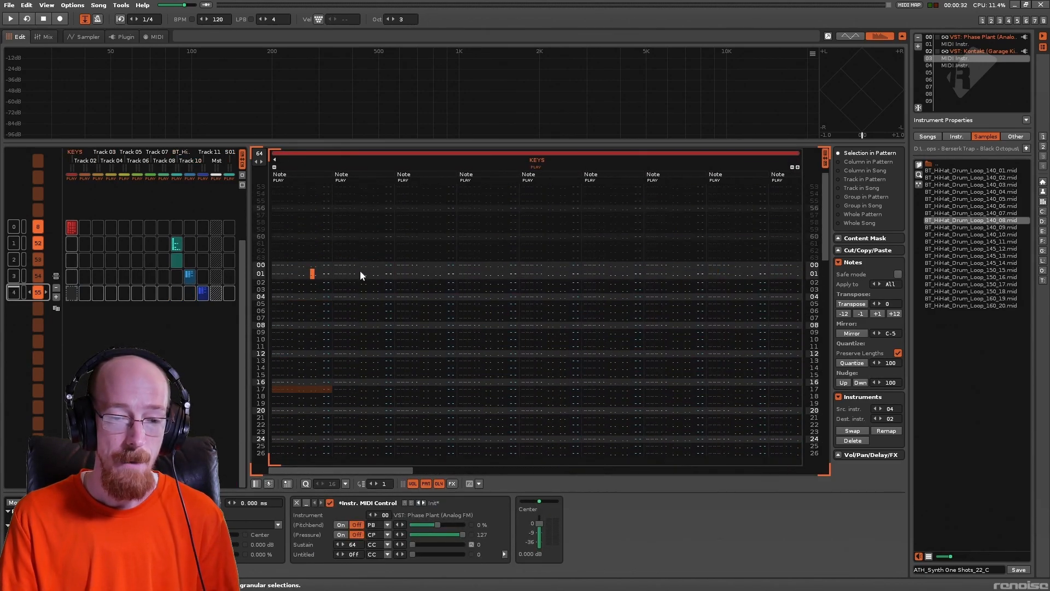
scroll("up", 3)
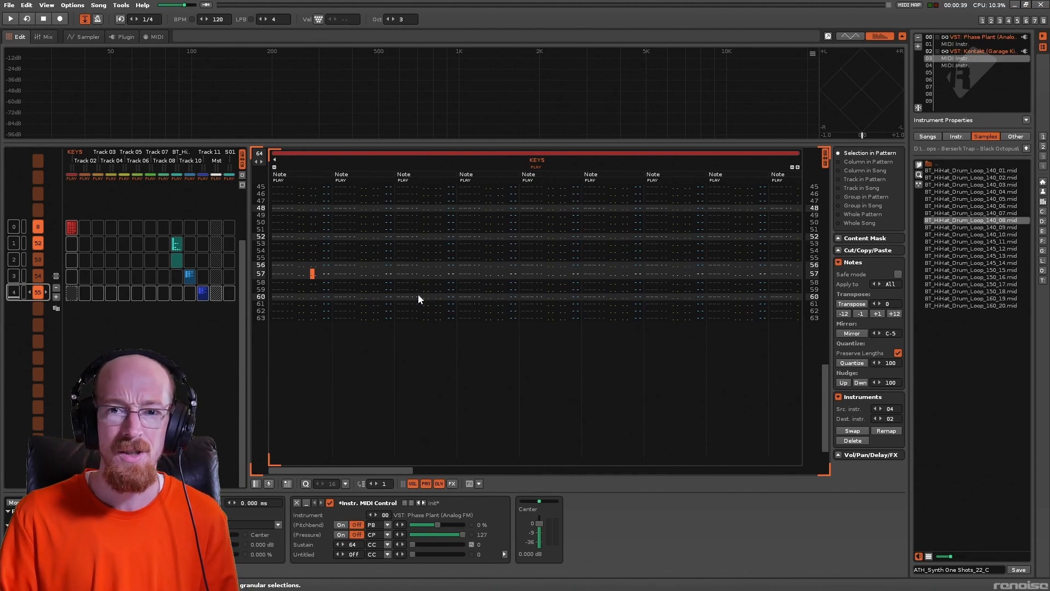